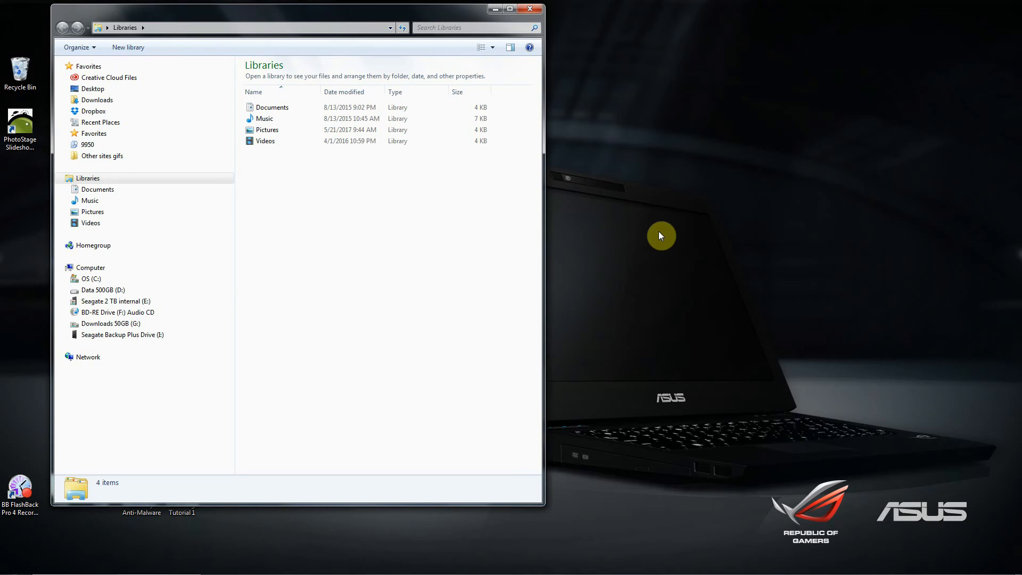
mouse_move(362, 241)
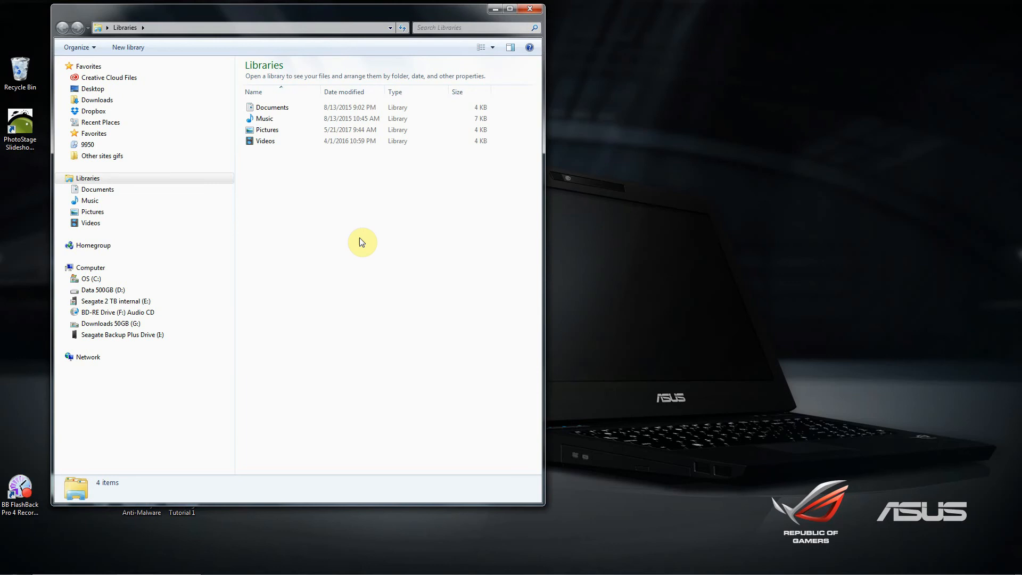
mouse_move(329, 217)
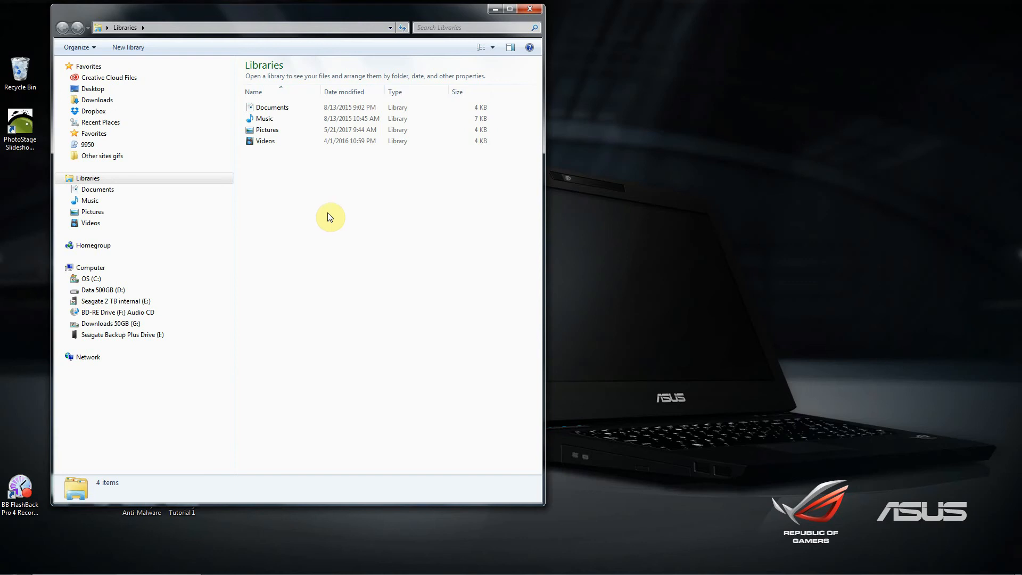
mouse_move(70, 212)
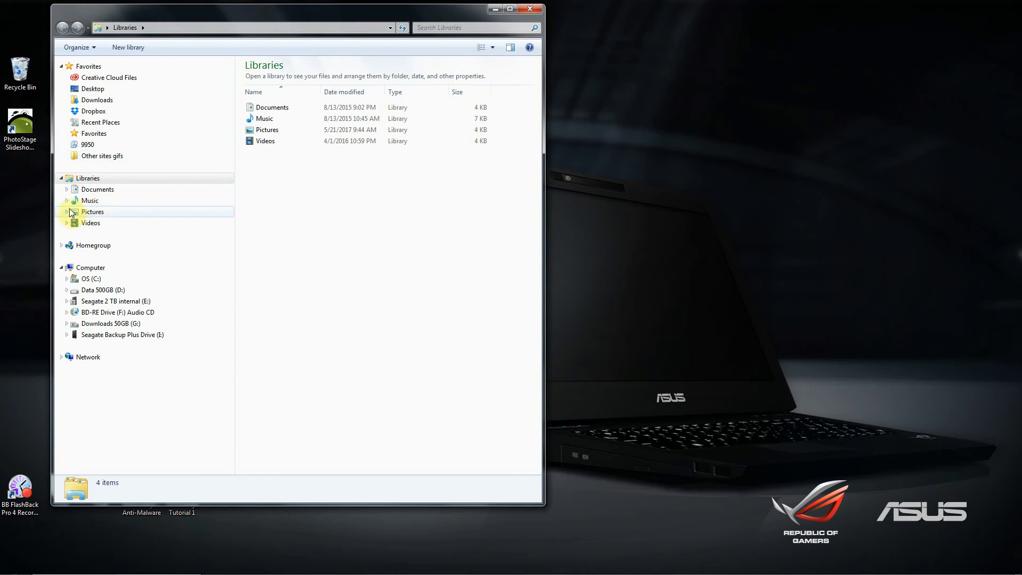
Expand Pictures and My Pictures in the navigation pane to reveal the New Orleans 2017 Slideshow folder
left_click(67, 211)
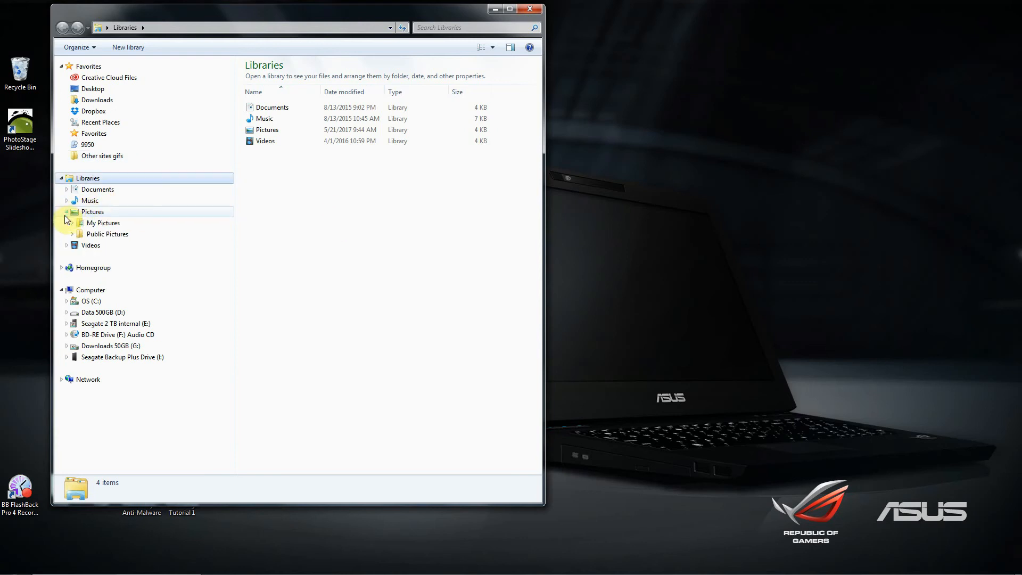
mouse_move(72, 224)
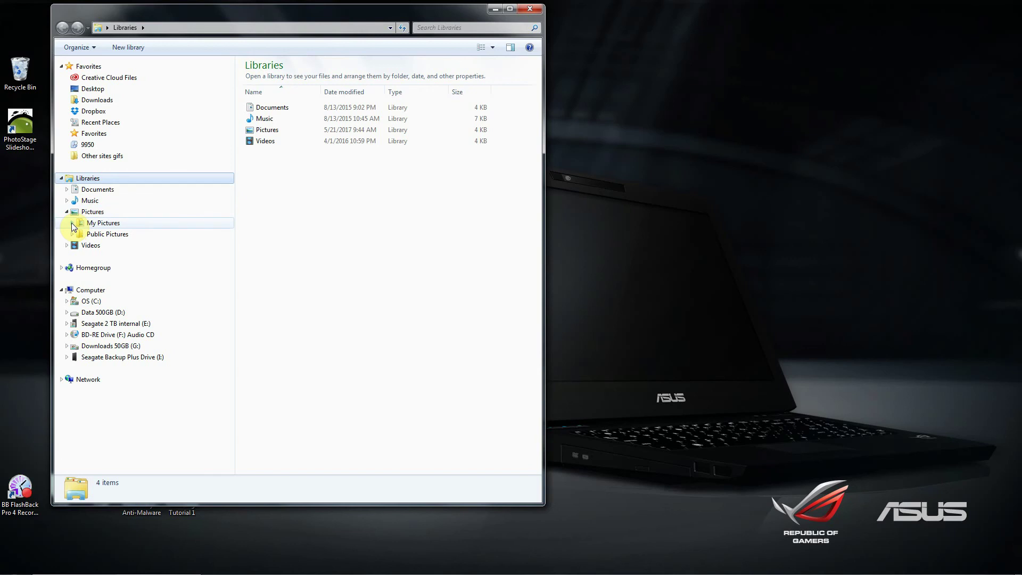
left_click(73, 223)
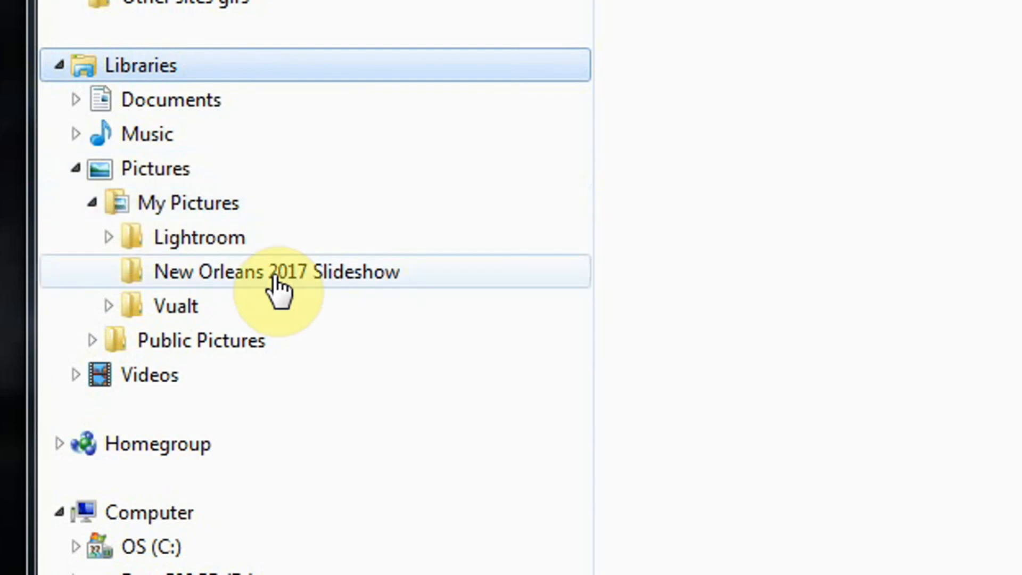
mouse_move(254, 303)
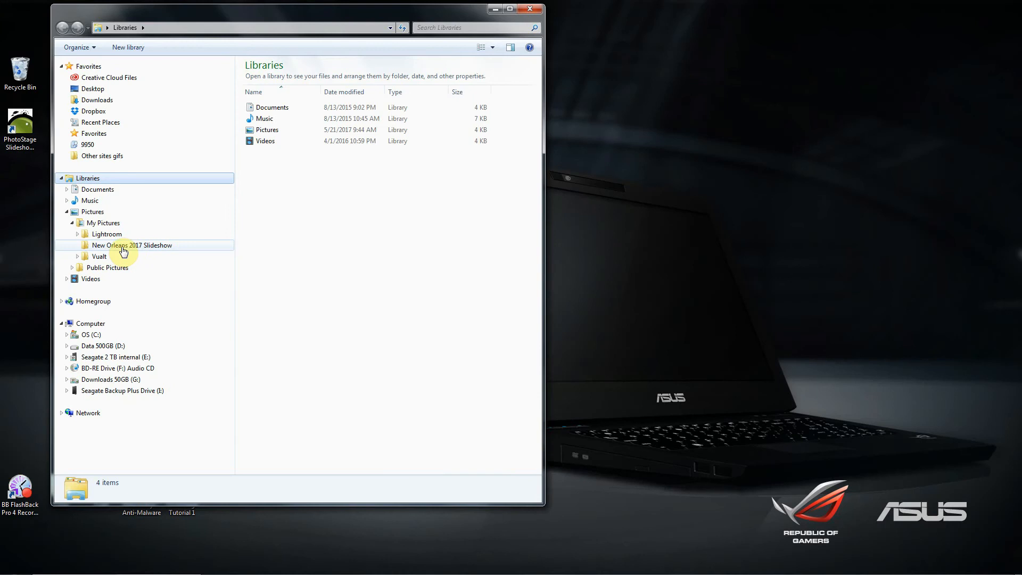
Open the New Orleans 2017 Slideshow folder to view its 32 photos, and expand Music
double_click(131, 245)
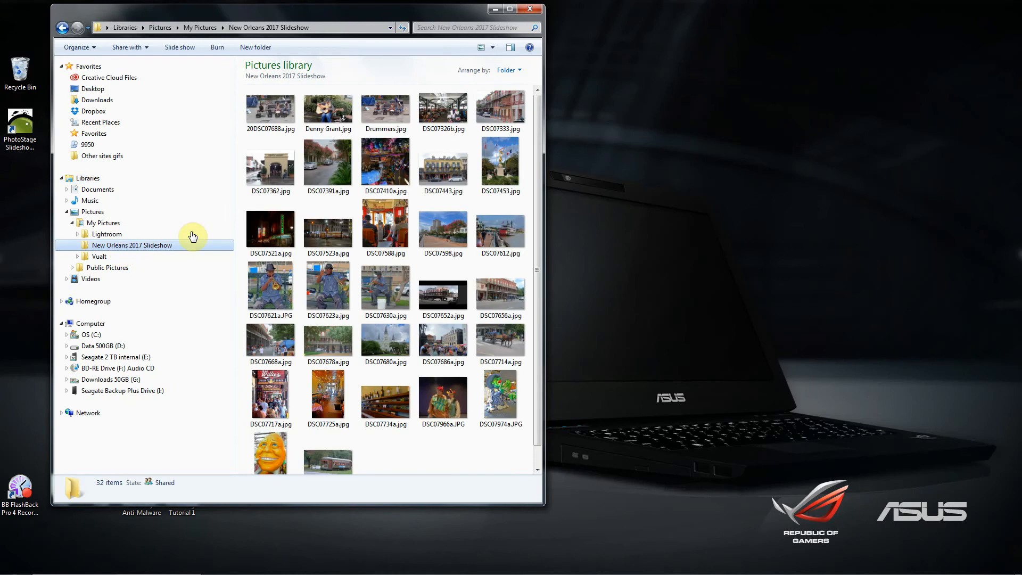
mouse_move(283, 474)
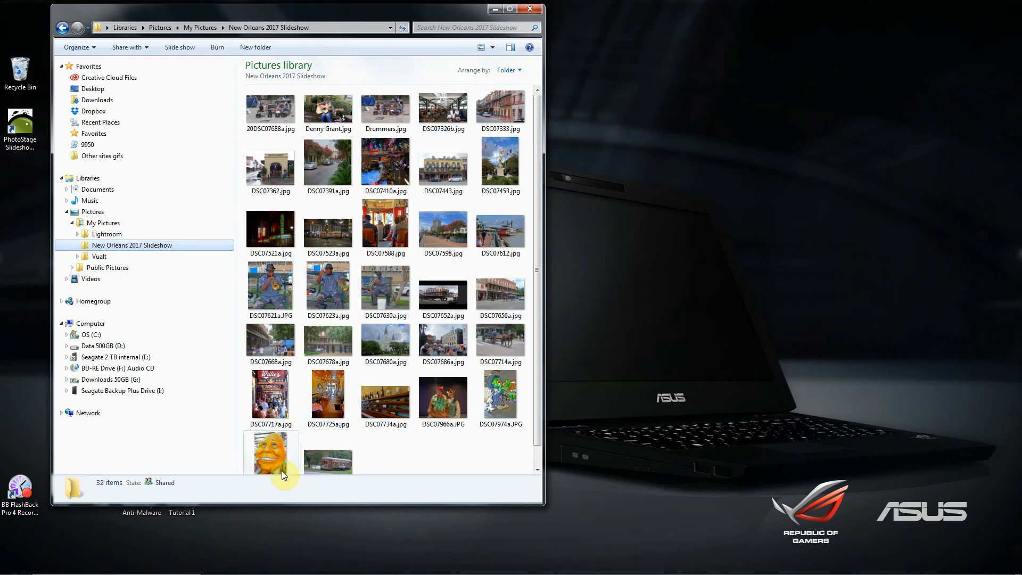
mouse_move(326, 462)
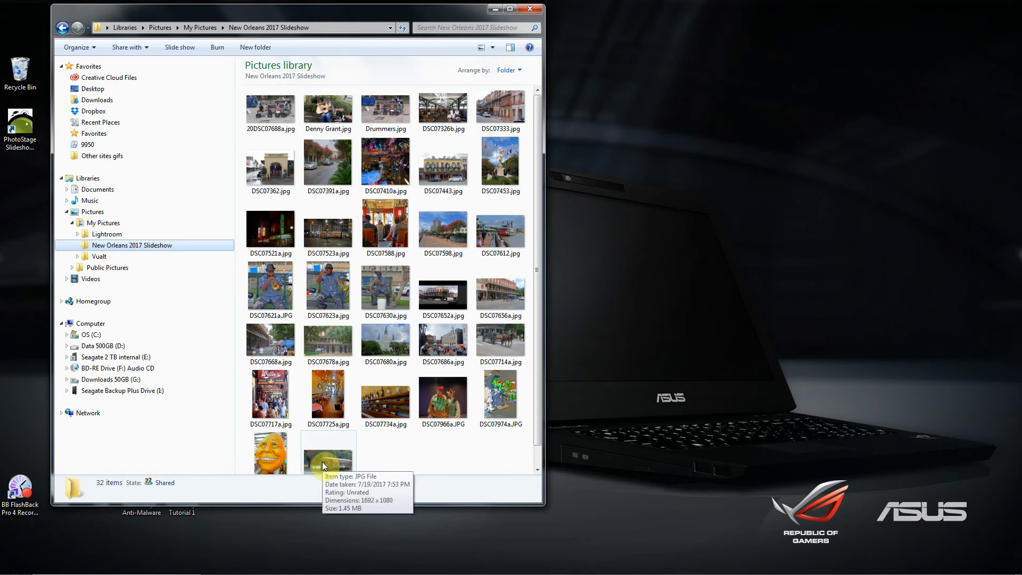
mouse_move(350, 322)
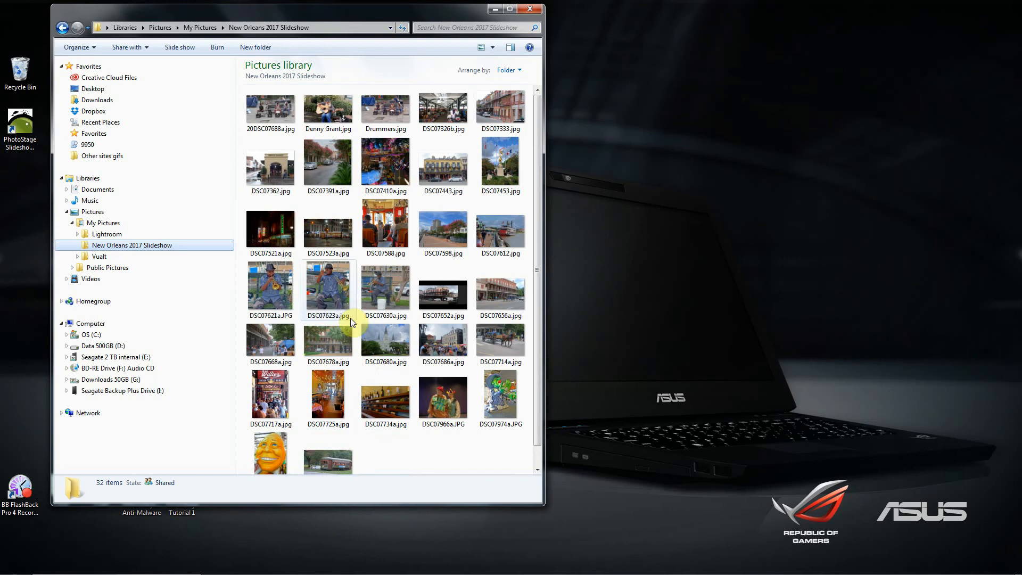
mouse_move(332, 283)
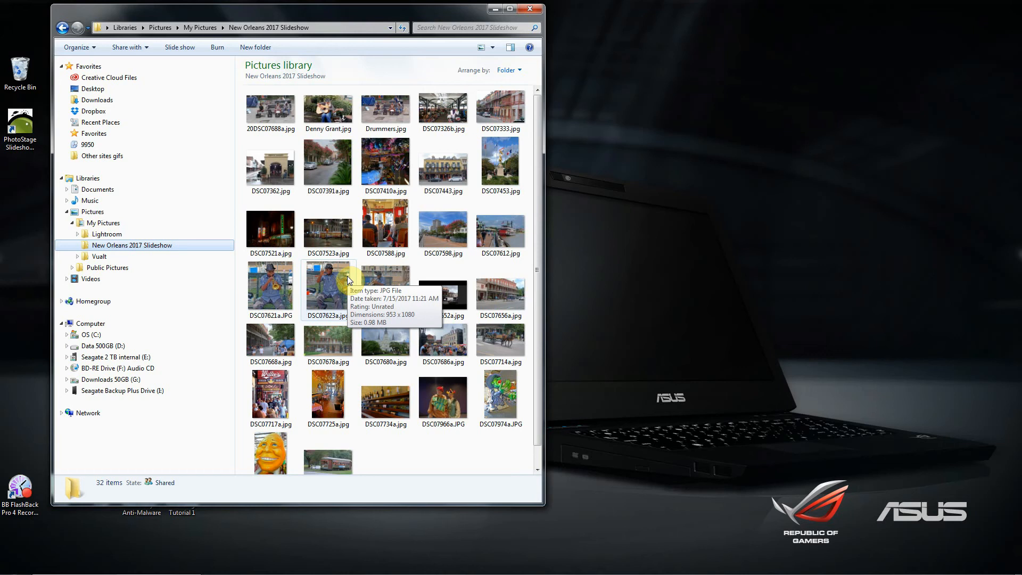
mouse_move(70, 211)
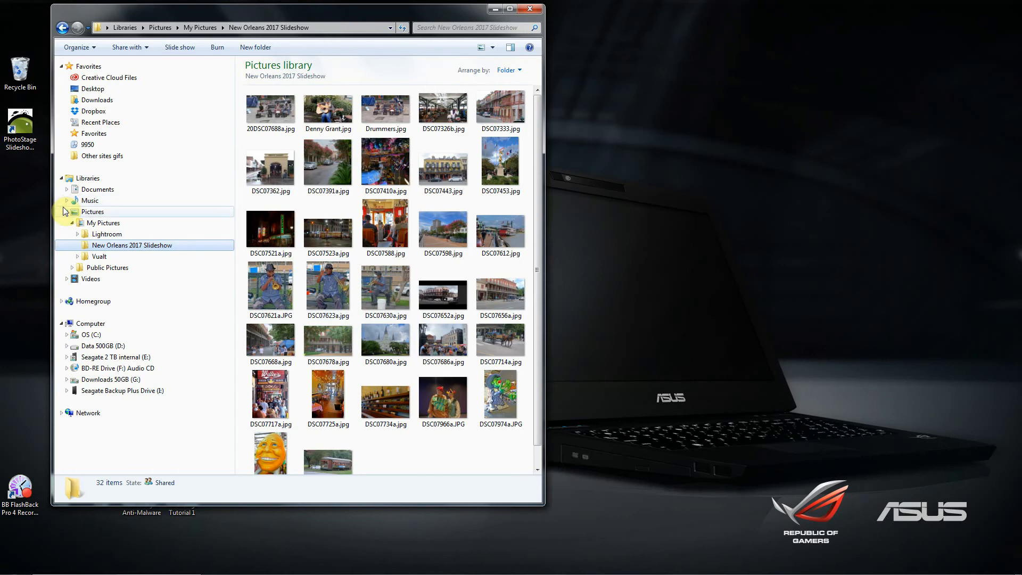
left_click(67, 200)
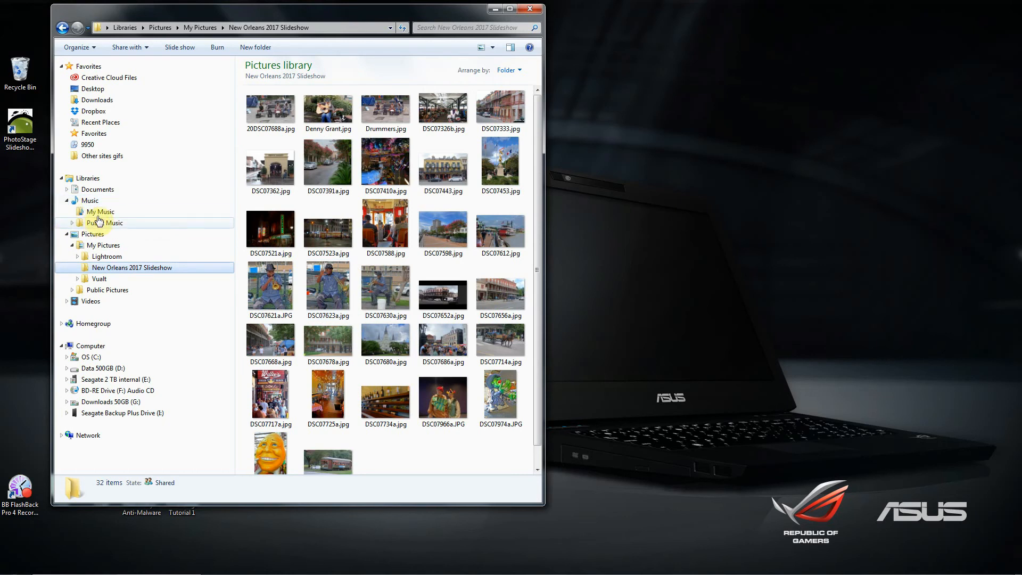
Review the three MP3 tracks in My Music, then close Windows Explorer
left_click(99, 212)
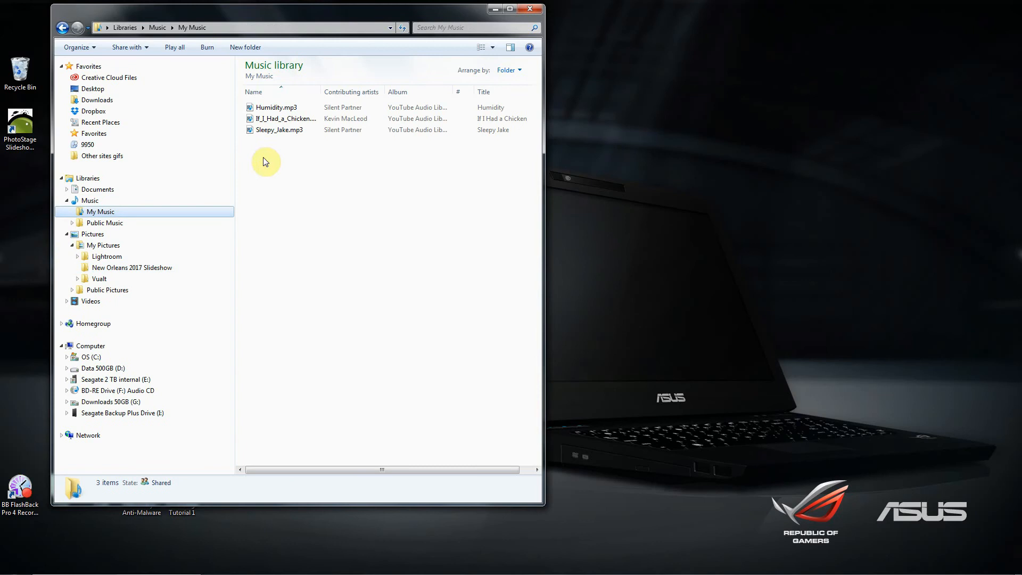
mouse_move(284, 119)
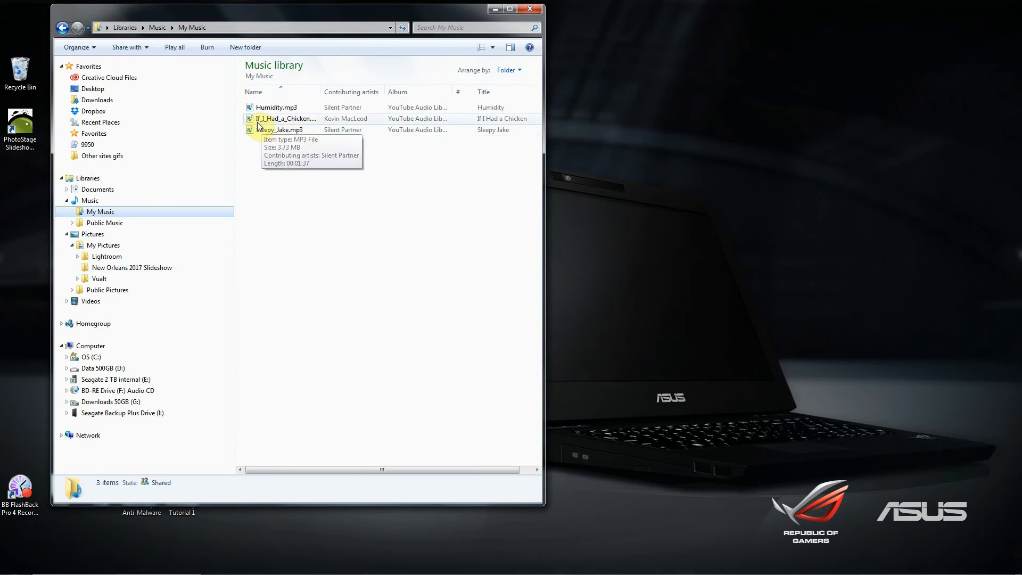
mouse_move(286, 118)
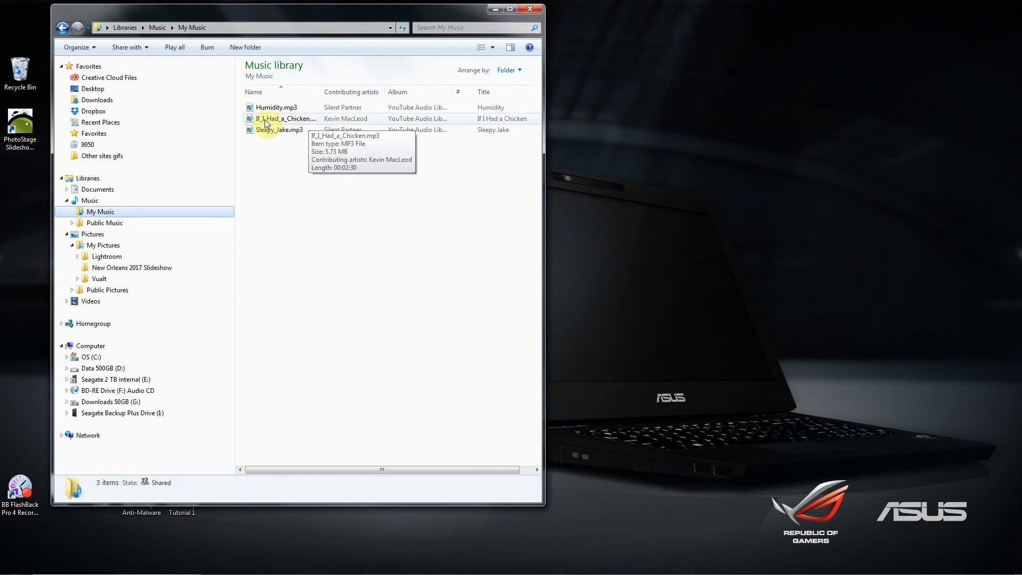
mouse_move(307, 124)
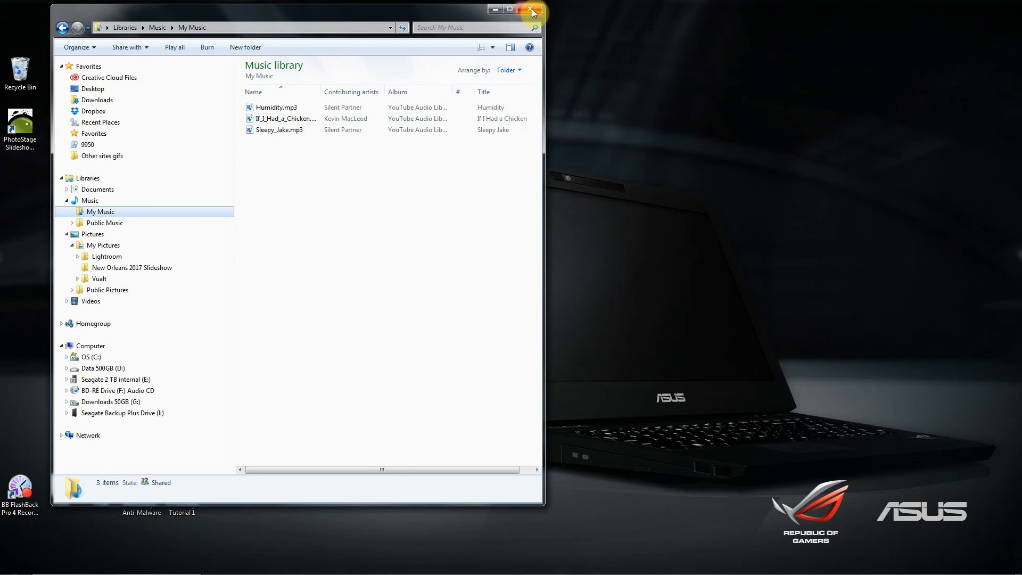
left_click(532, 9)
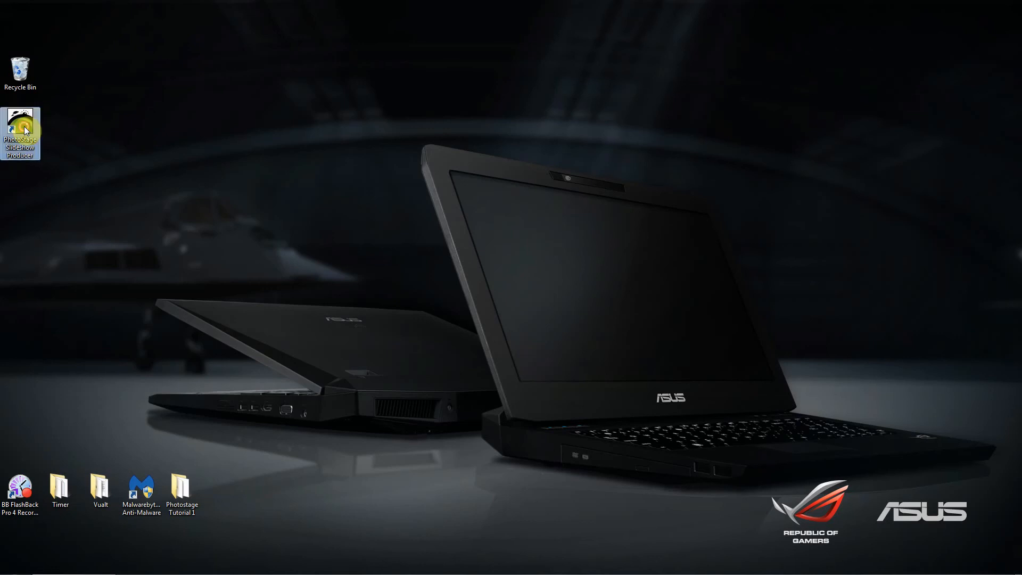
Launch PhotoStage from its desktop shortcut and certify non-commercial, home use only
double_click(20, 134)
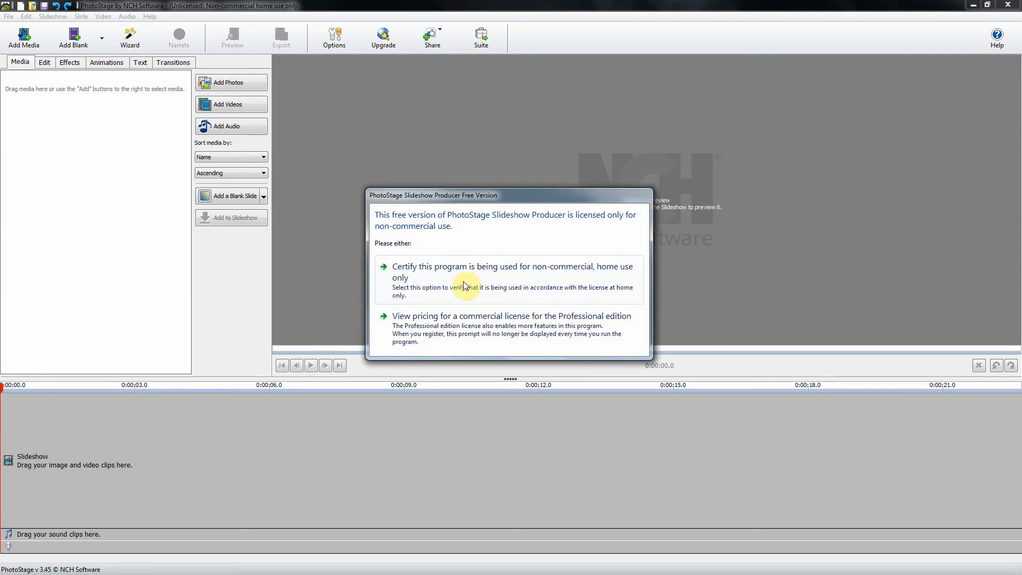
mouse_move(430, 274)
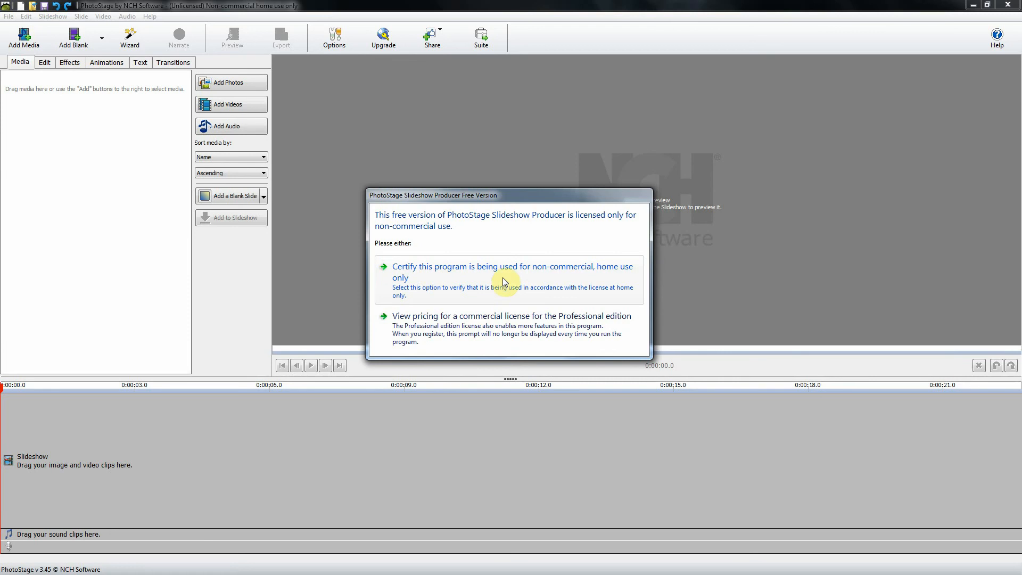
mouse_move(523, 271)
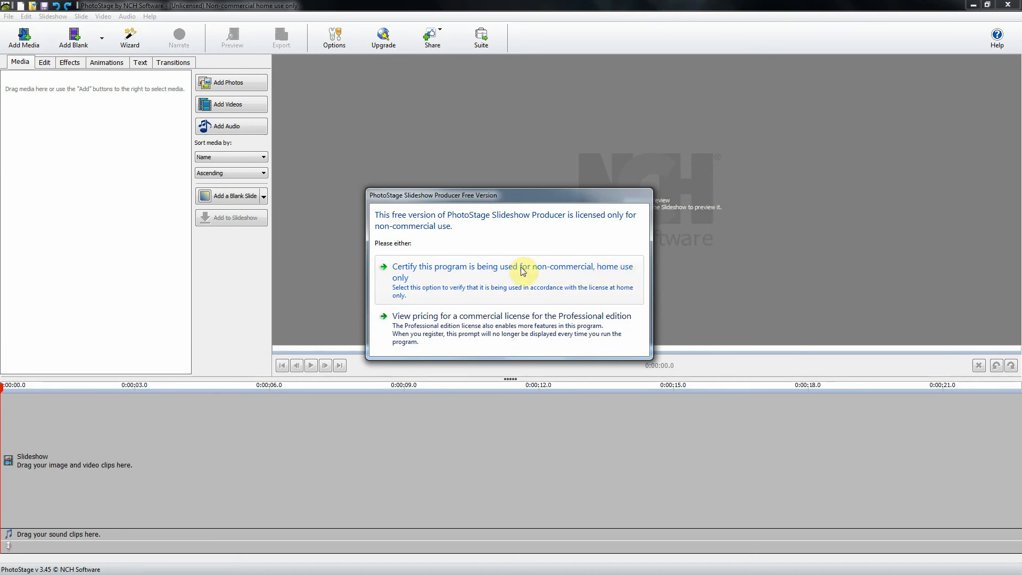
left_click(511, 272)
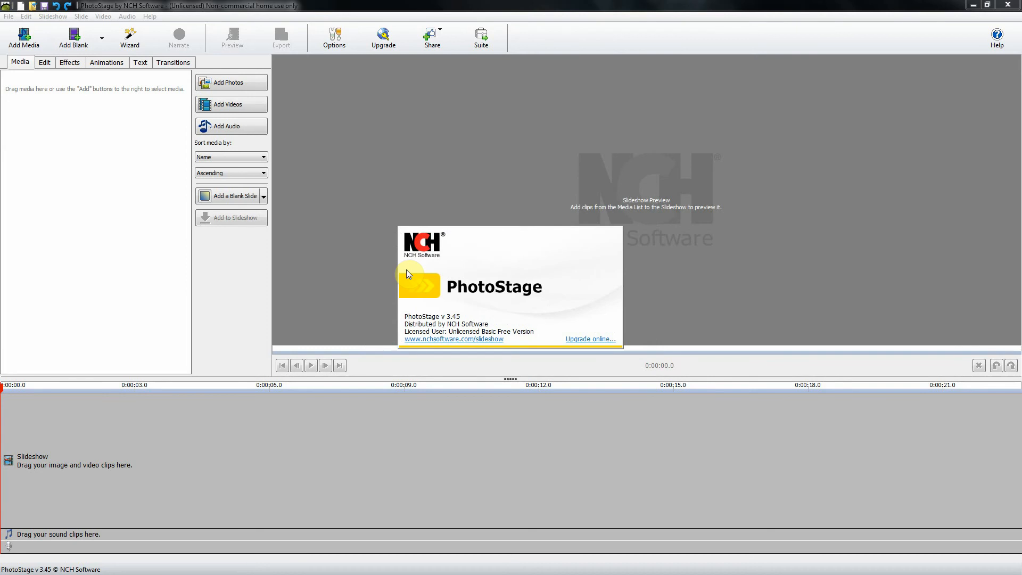
mouse_move(339, 249)
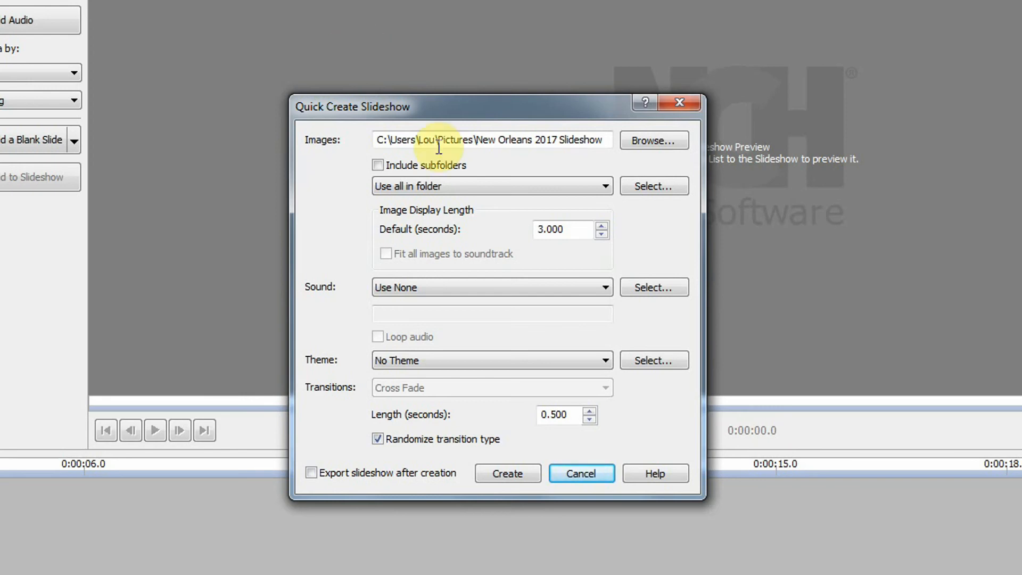
mouse_move(394, 156)
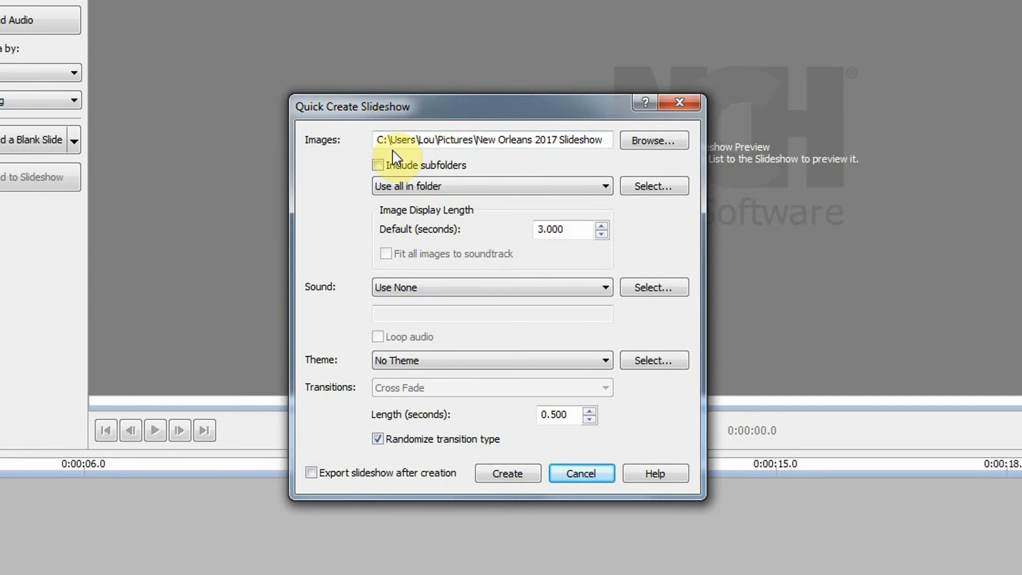
mouse_move(485, 140)
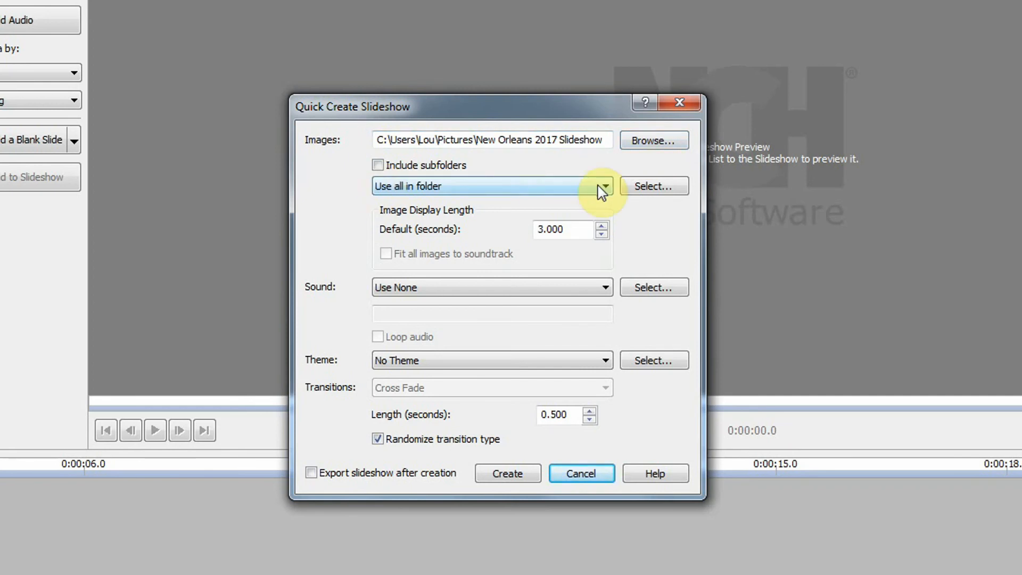
mouse_move(436, 184)
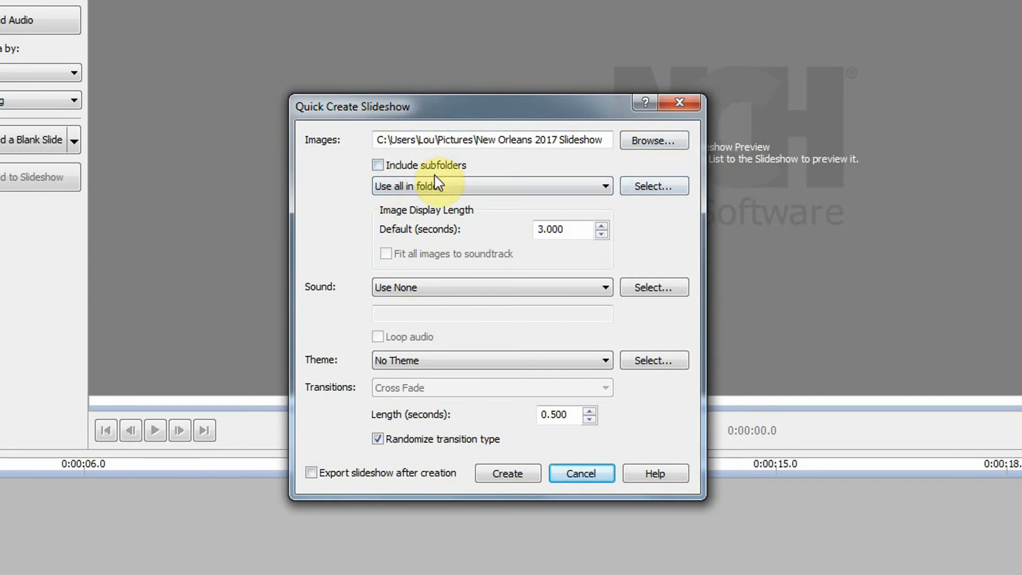
mouse_move(534, 292)
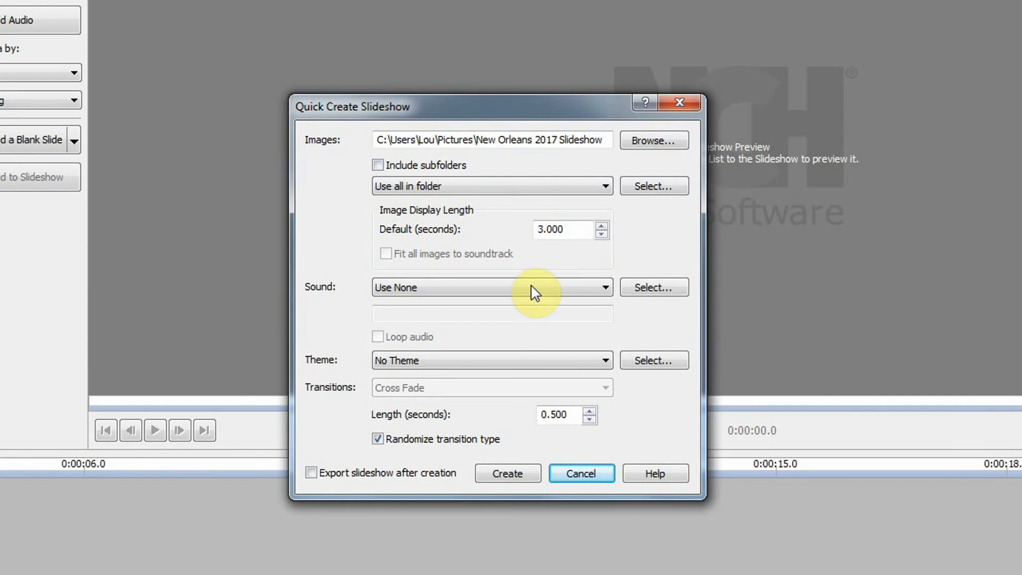
mouse_move(653, 294)
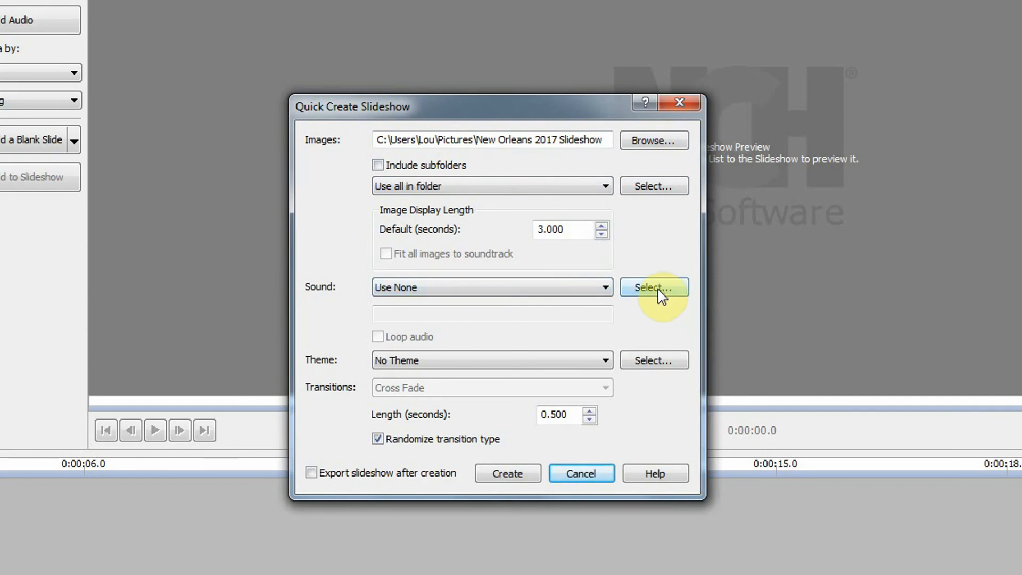
Select If_I_Had_a_Chicken.mp3 from the Music library as the sound file
left_click(653, 287)
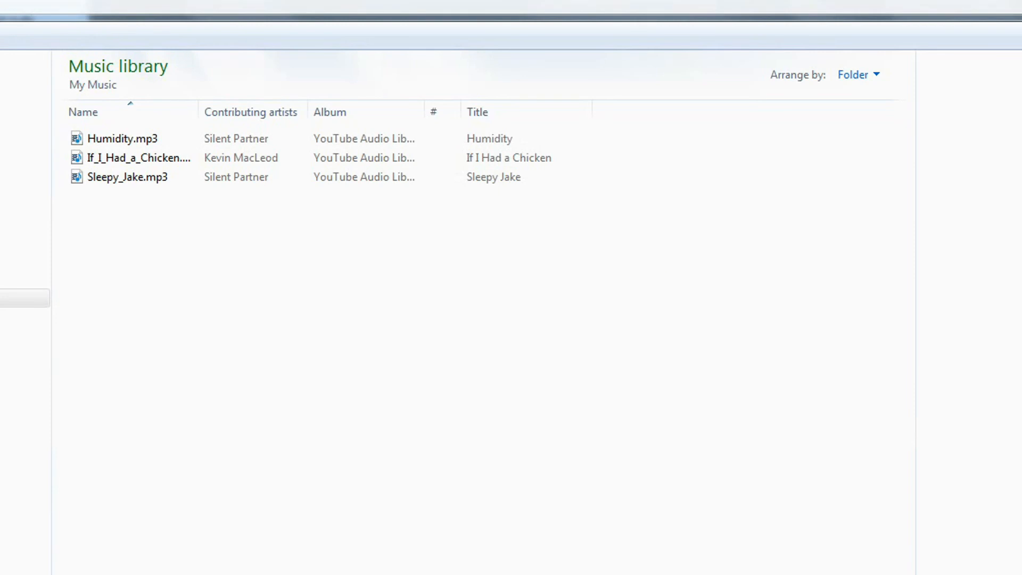
mouse_move(157, 168)
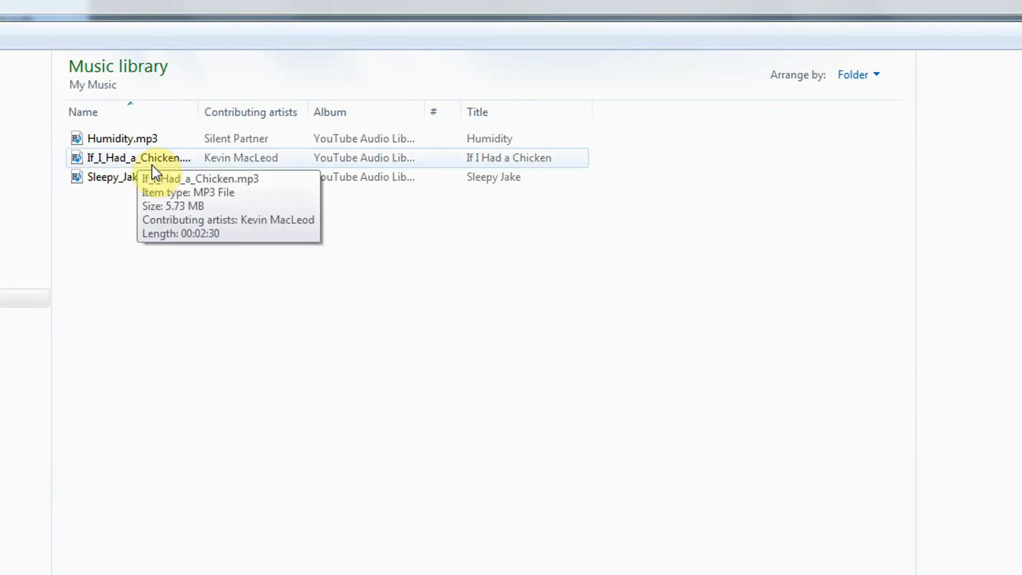
mouse_move(160, 165)
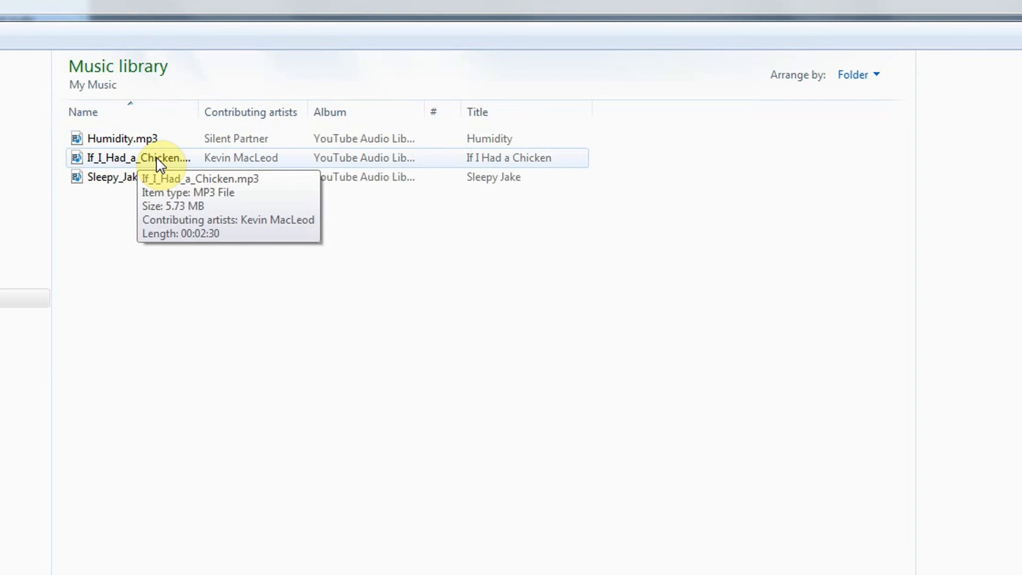
mouse_move(117, 161)
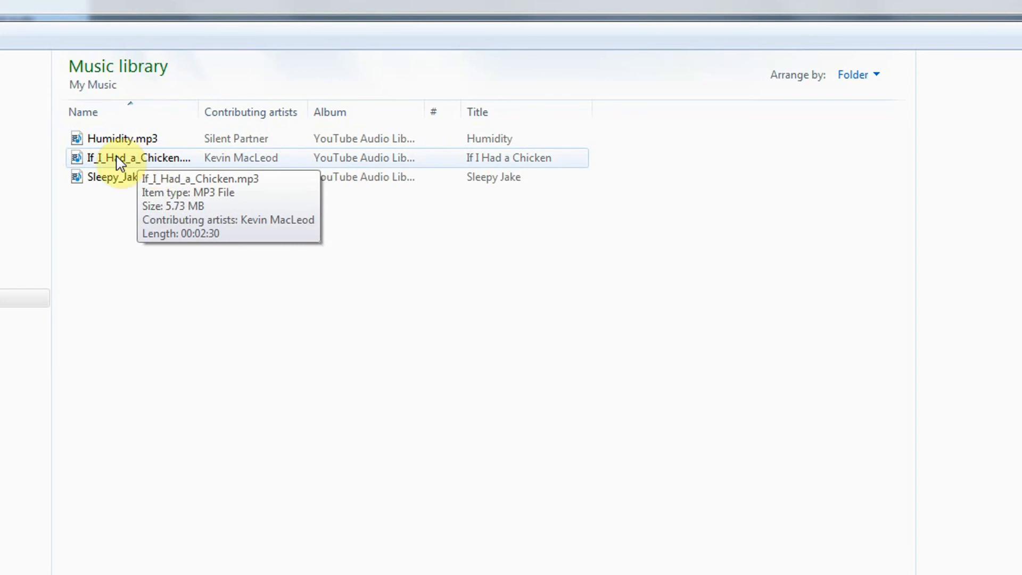
mouse_move(118, 164)
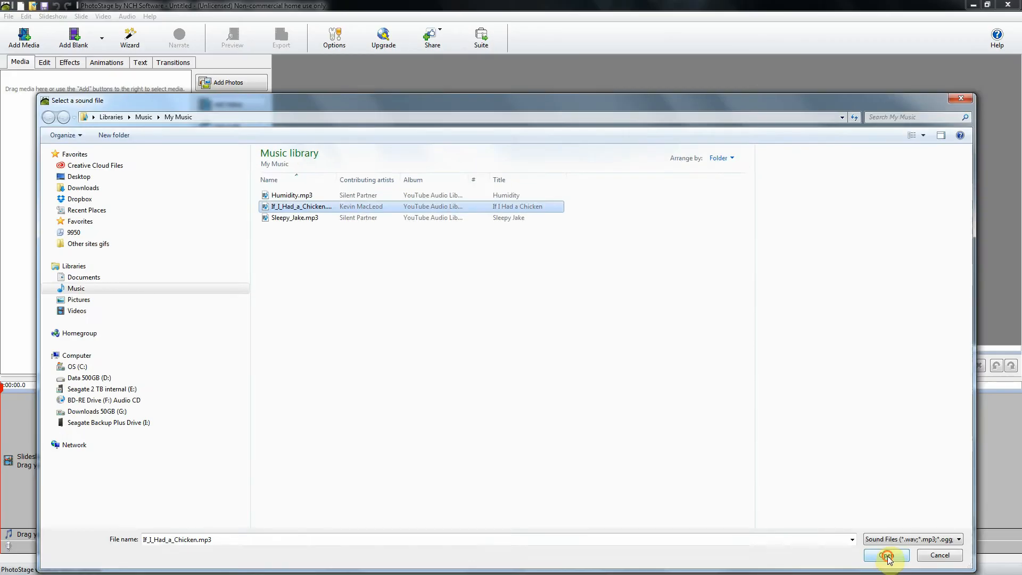
Use If_I_Had_a_Chicken.mp3 as the soundtrack and choose the Elegant theme
left_click(886, 554)
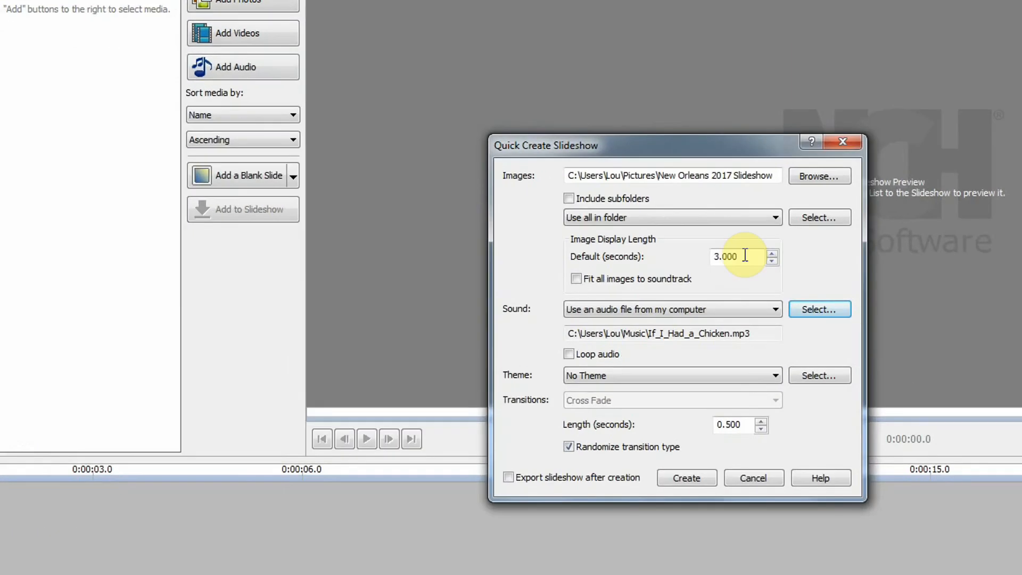
mouse_move(748, 381)
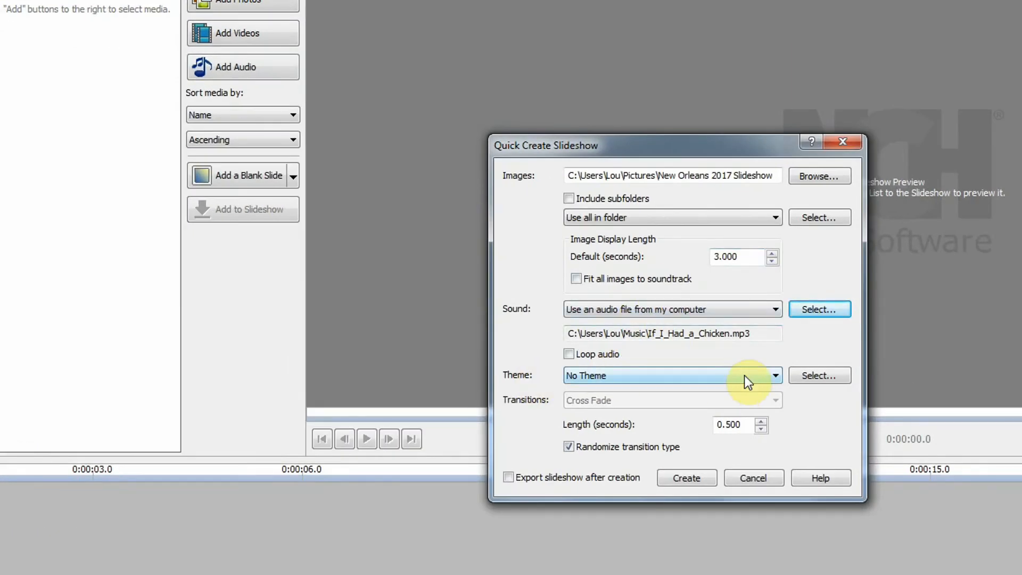
mouse_move(775, 378)
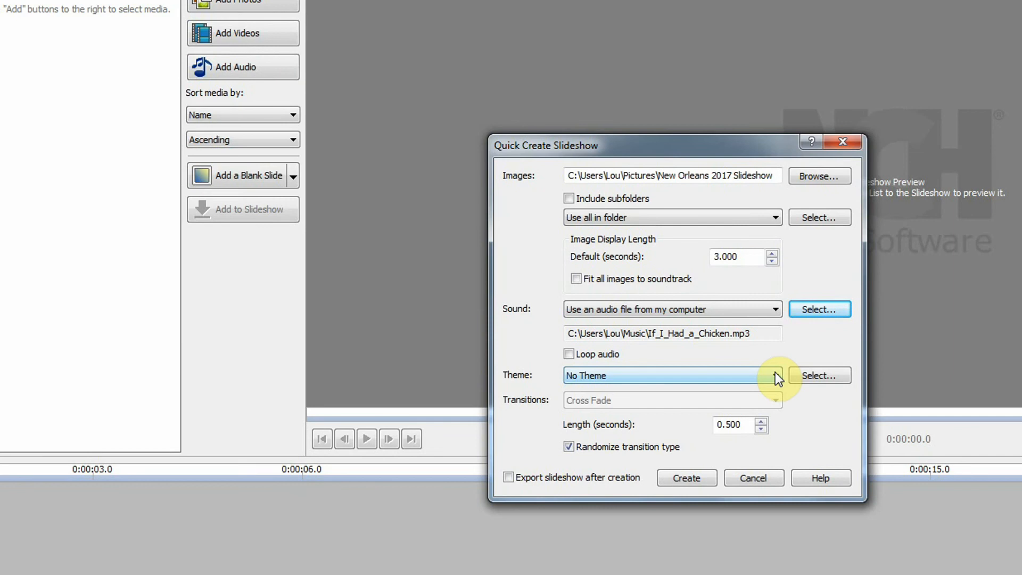
left_click(775, 374)
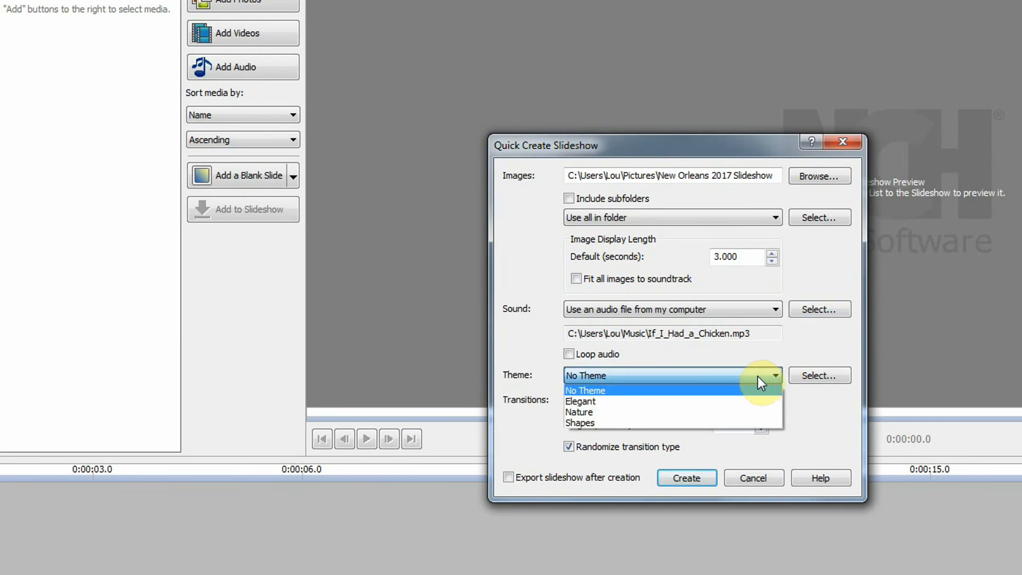
mouse_move(589, 401)
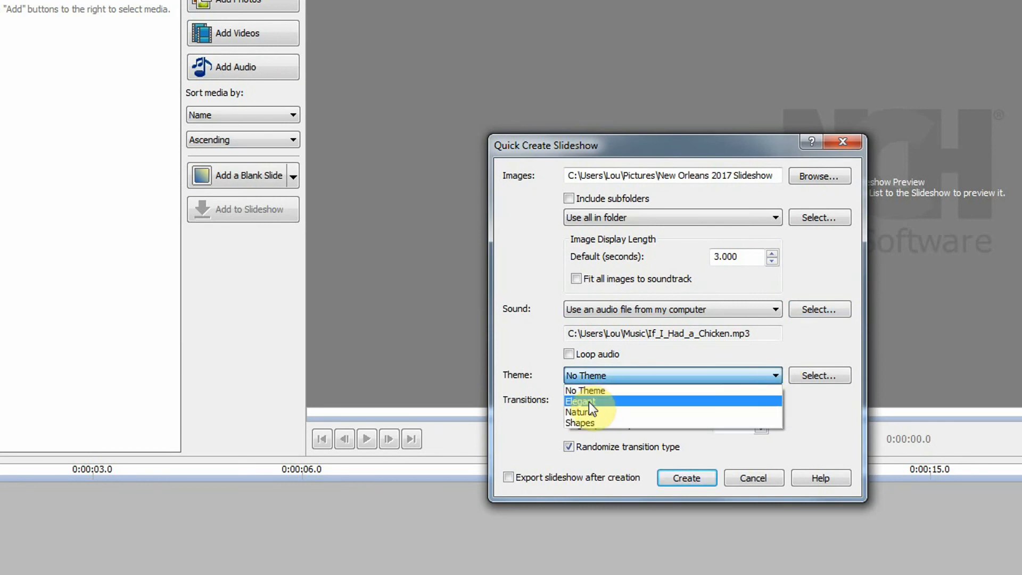
left_click(580, 400)
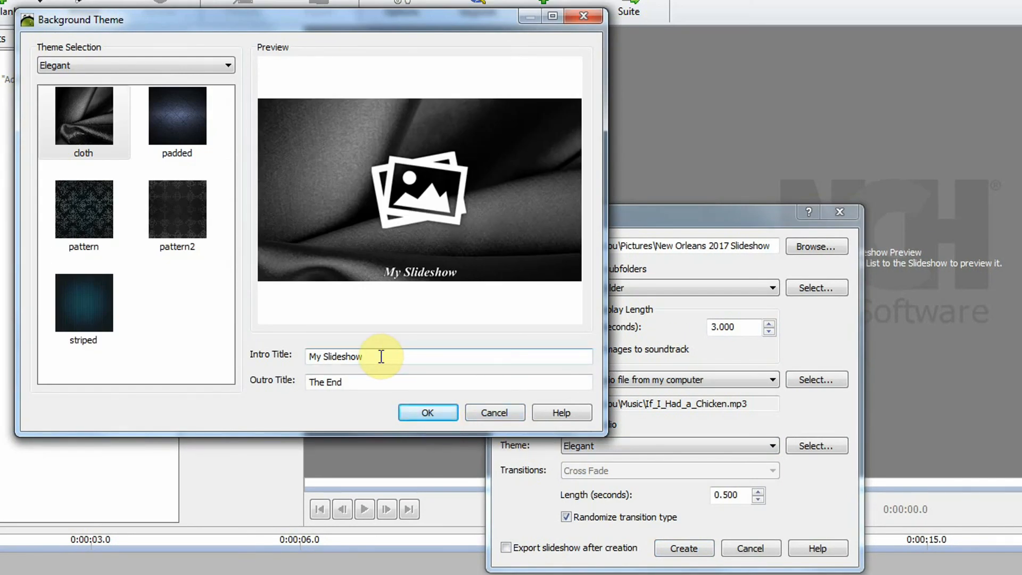
Replace the intro title with 'New Orleans 2017' and confirm the Background Theme settings
double_click(358, 356)
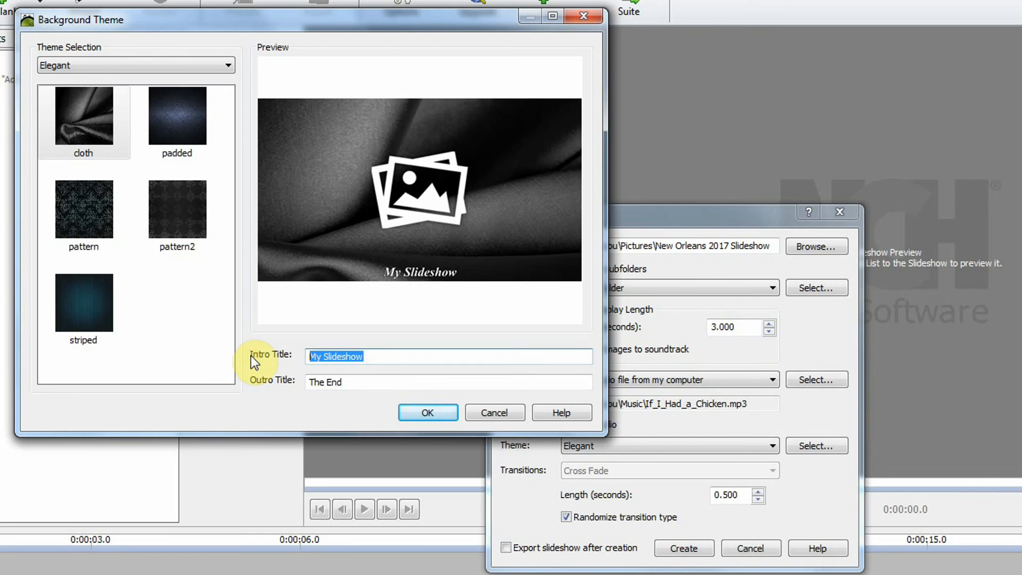
type("N")
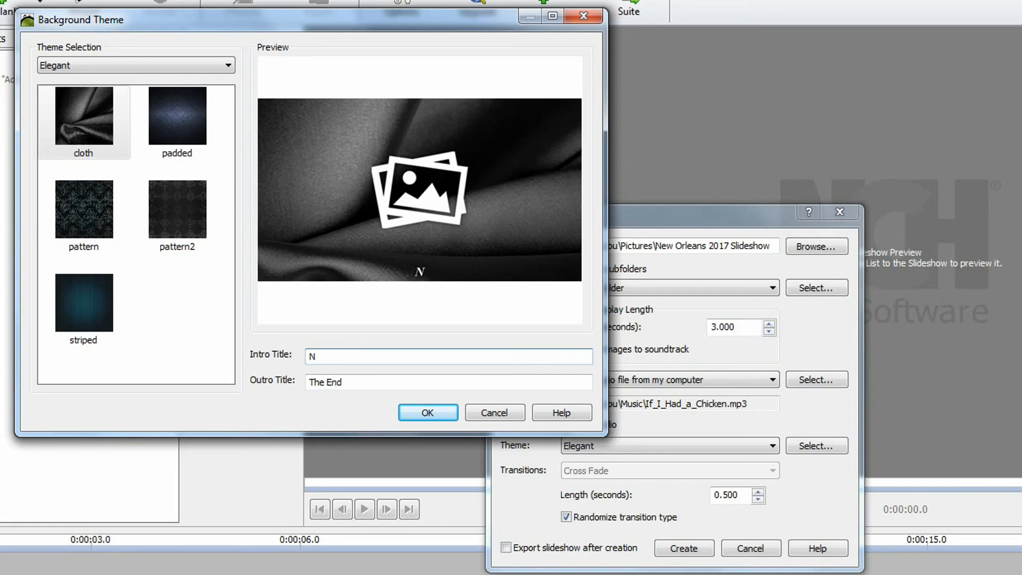
type("ew Orle")
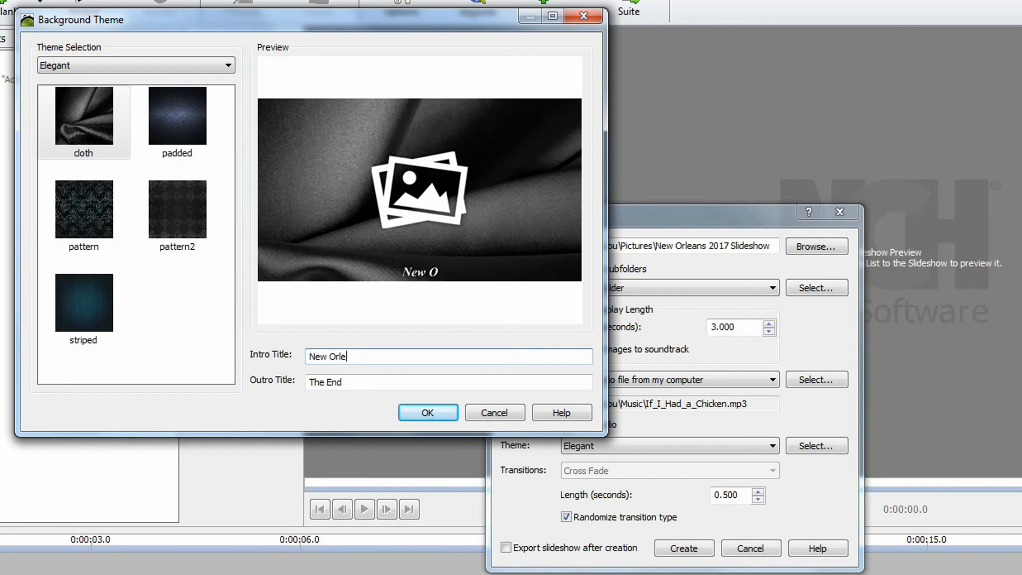
type("ans 2")
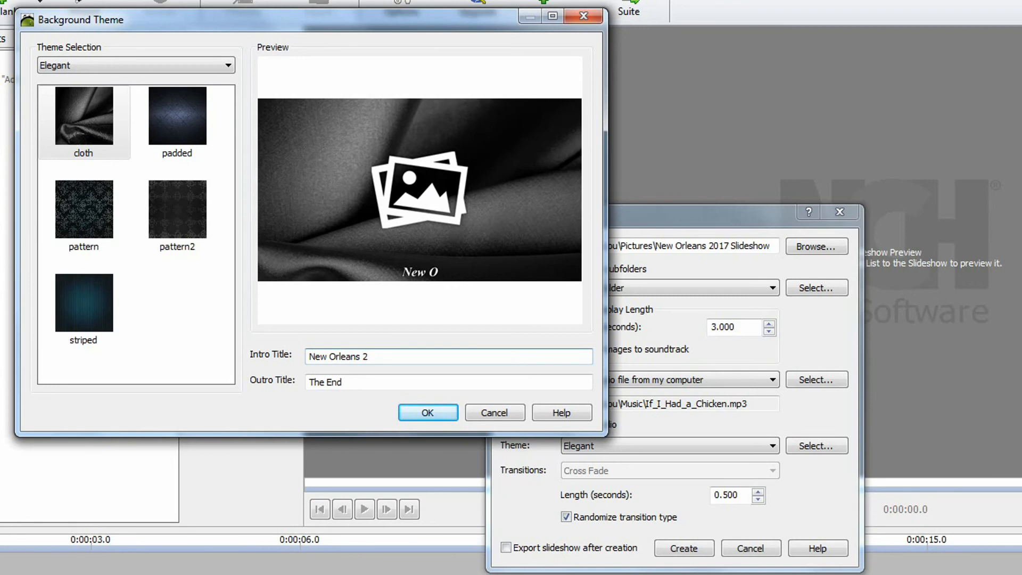
type("1")
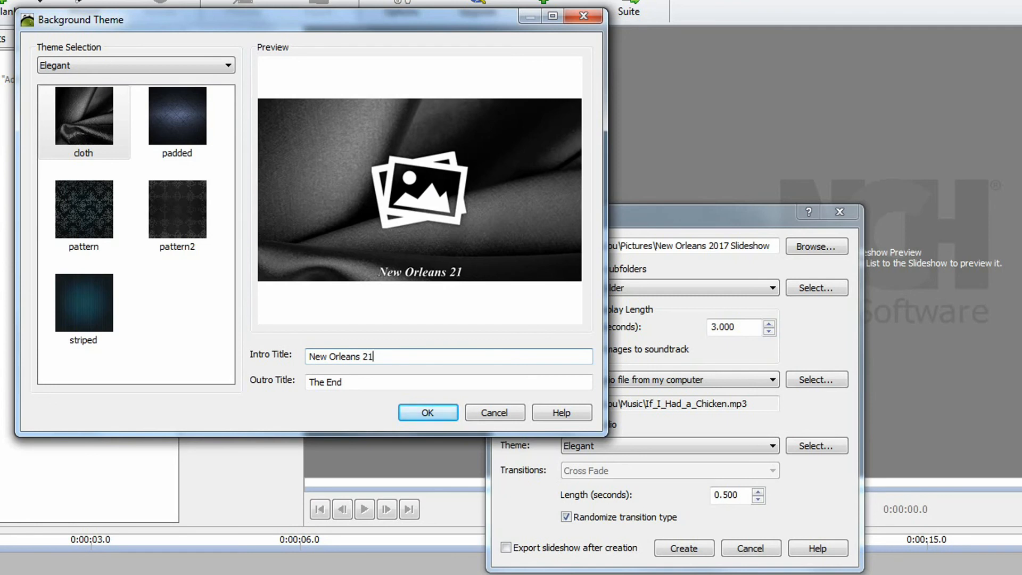
type("017")
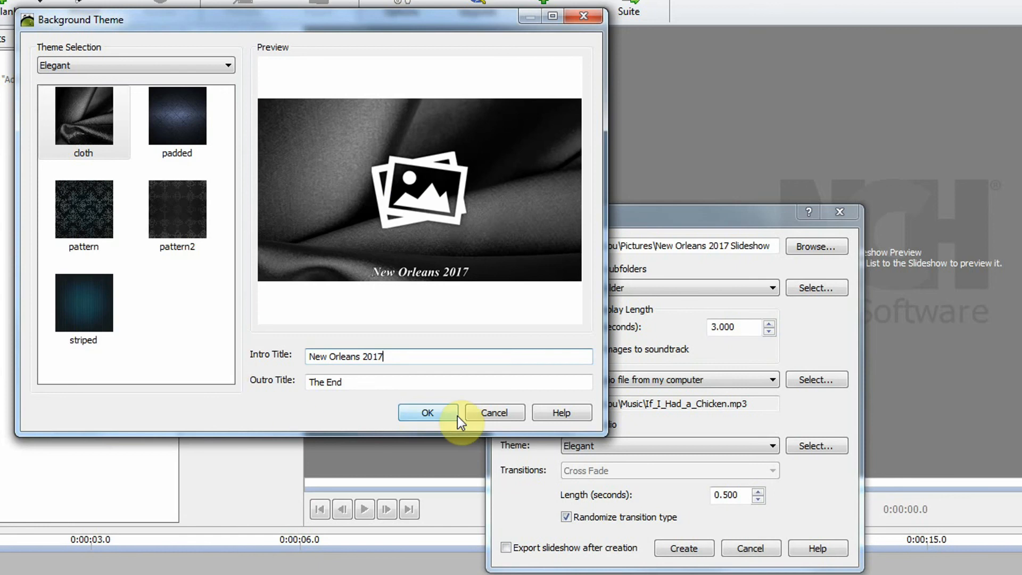
left_click(426, 412)
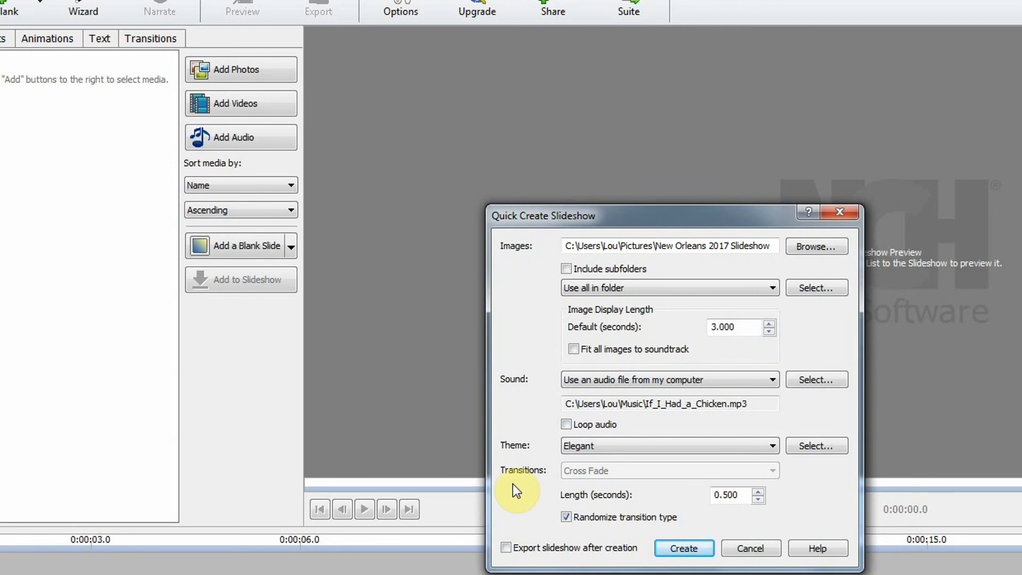
mouse_move(629, 505)
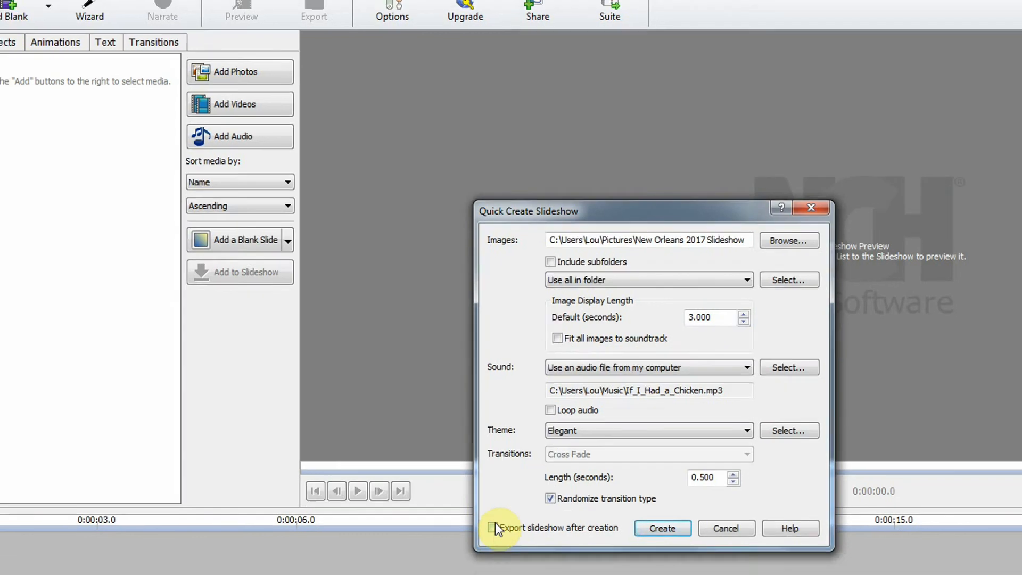
Build the slideshow with 'Export slideshow after creation' left unchecked
left_click(661, 528)
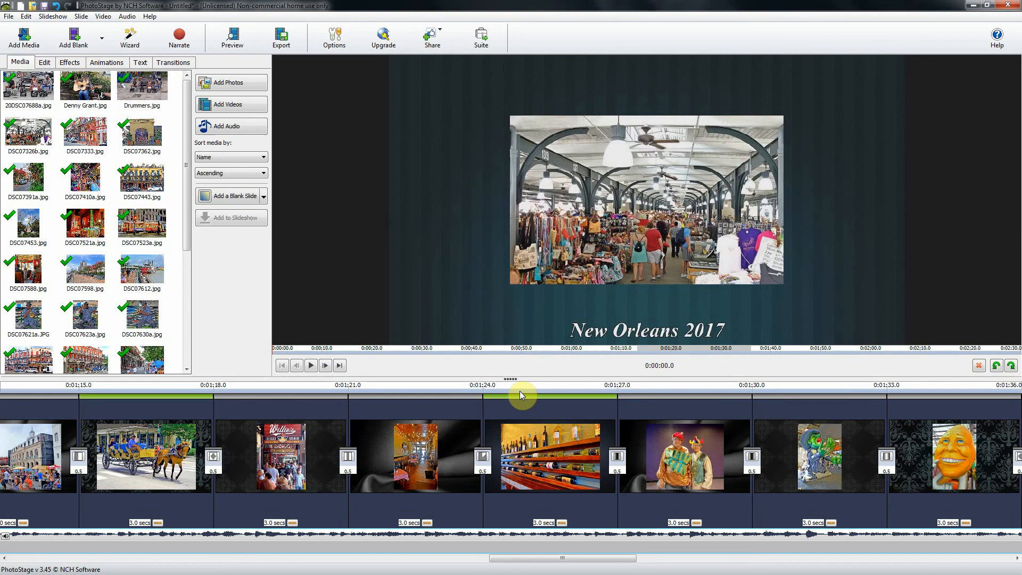
mouse_move(813, 438)
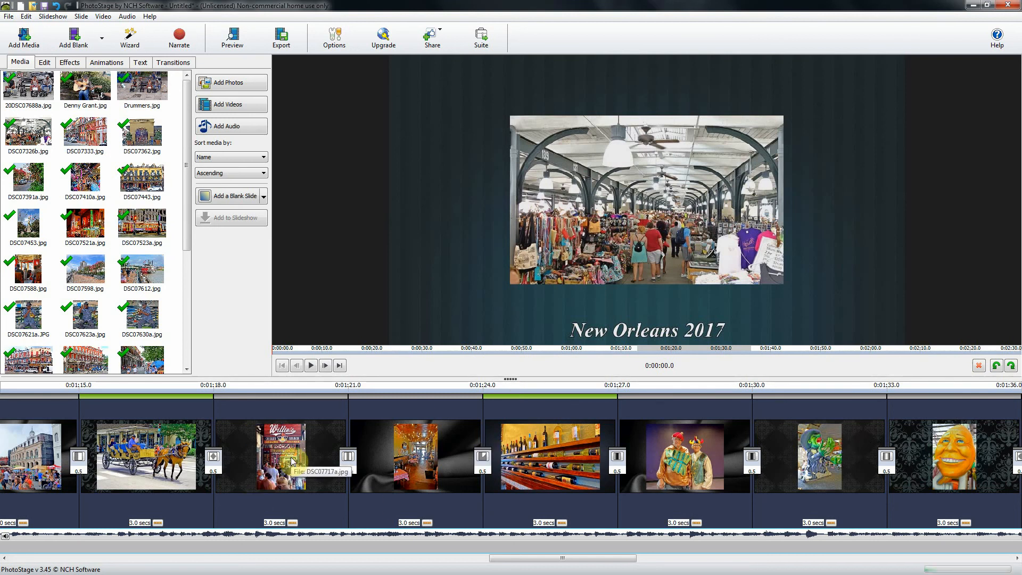
Drag the Willie's Chicken Shack slide past the restaurant and bottle-shelf slides
left_click(282, 456)
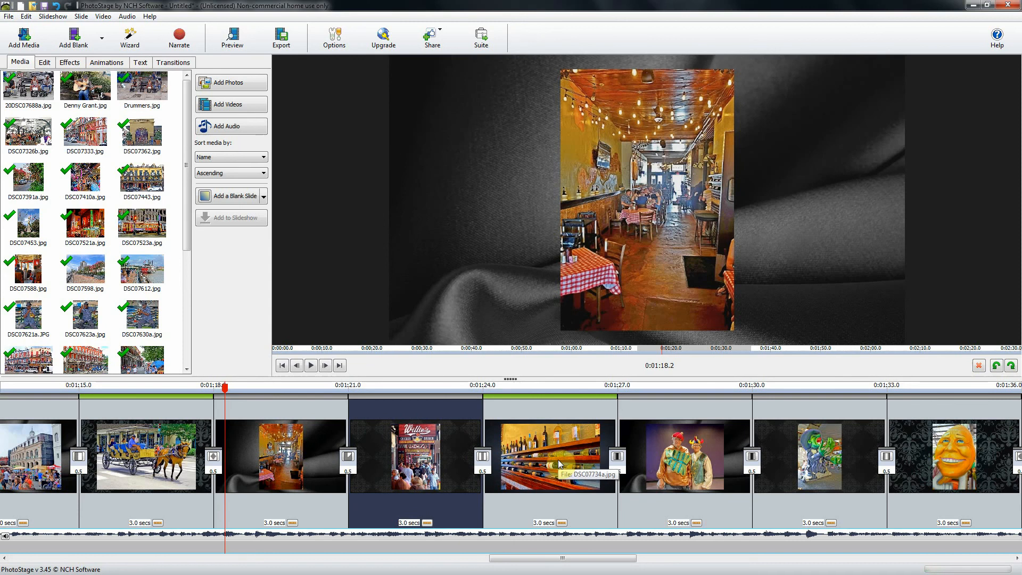
left_click(551, 456)
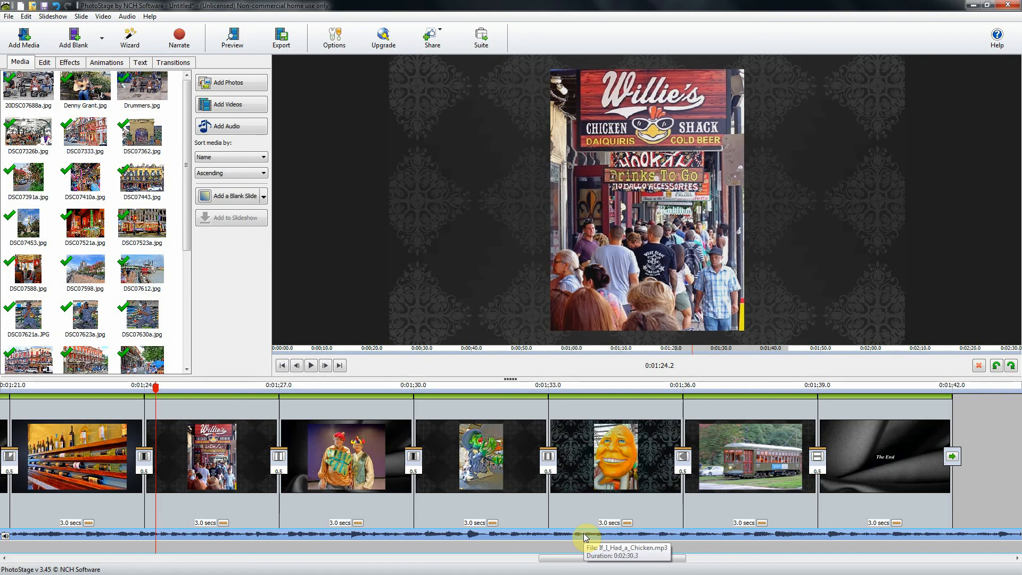
Fit all slides to the 2:30 soundtrack duration so each lasts 4.4 seconds
right_click(584, 534)
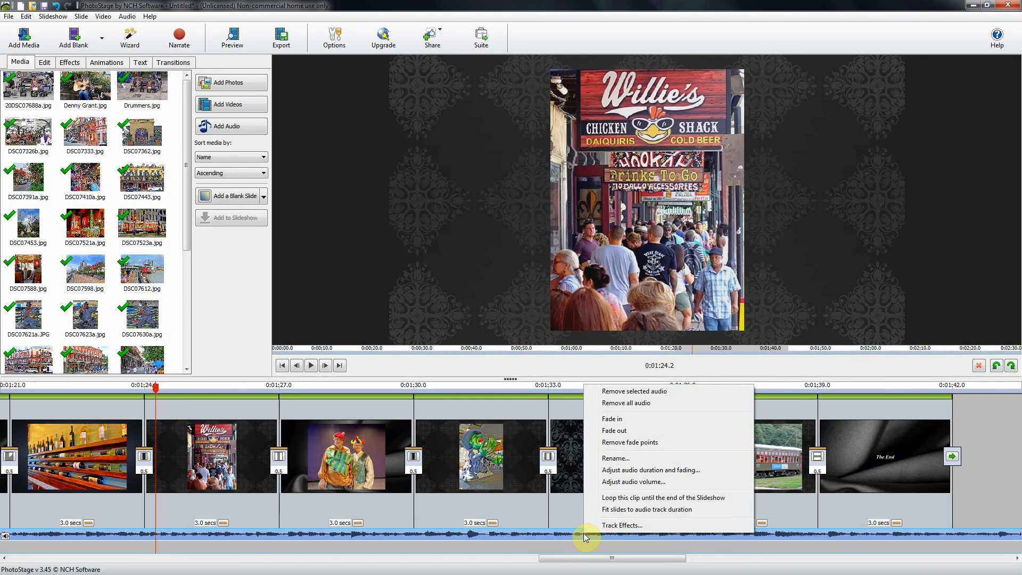
mouse_move(593, 528)
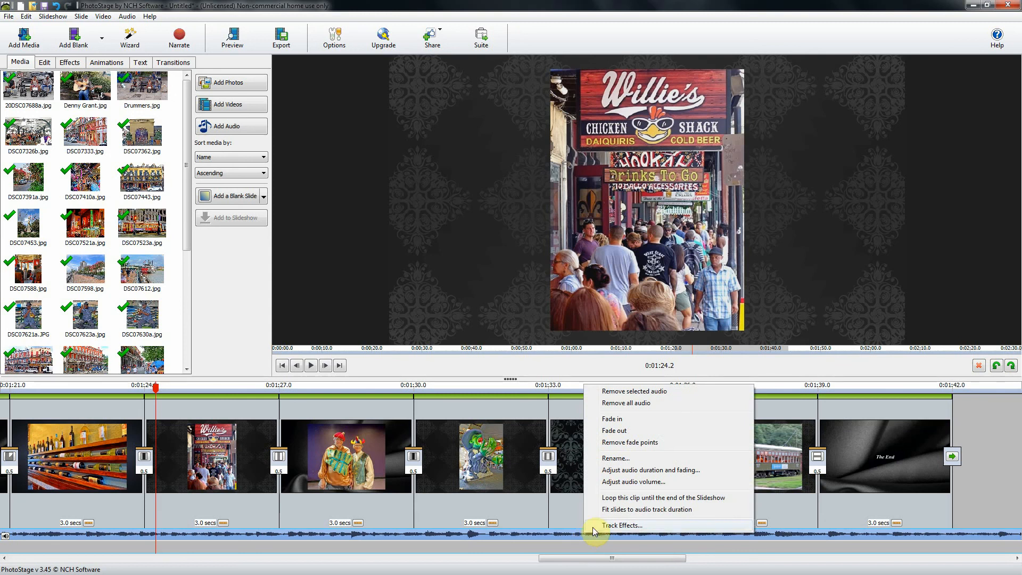
mouse_move(629, 514)
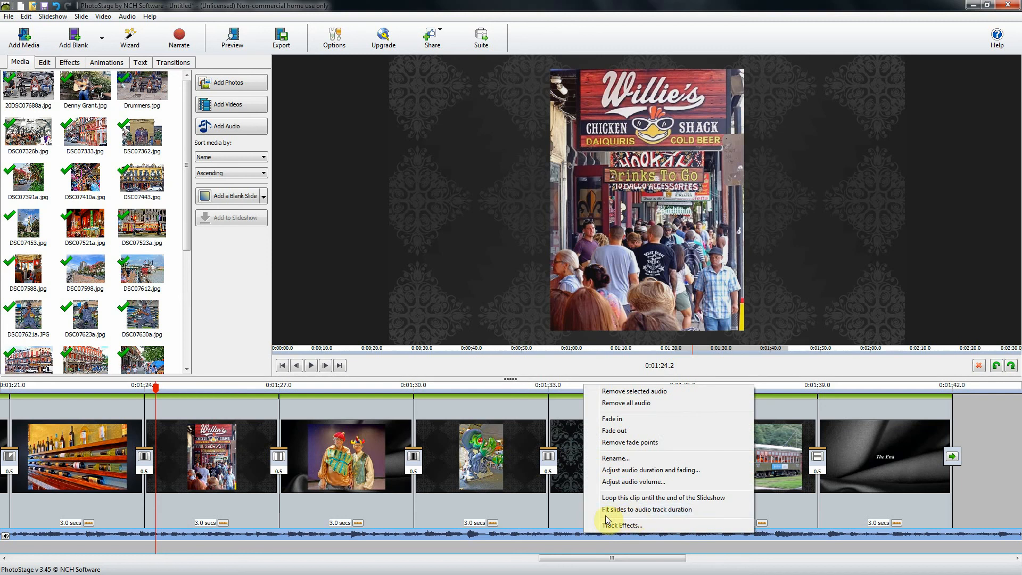
mouse_move(672, 513)
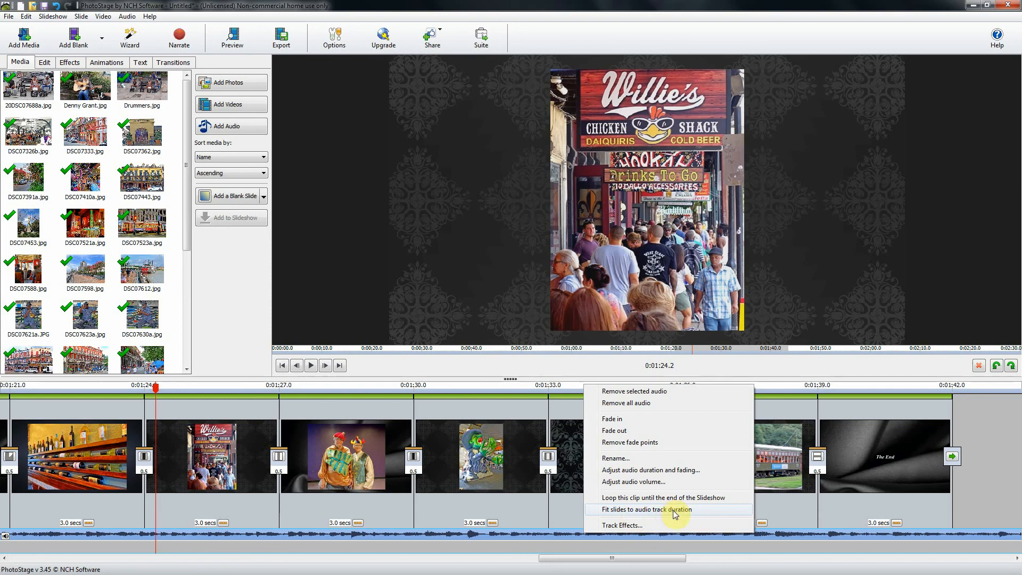
left_click(648, 509)
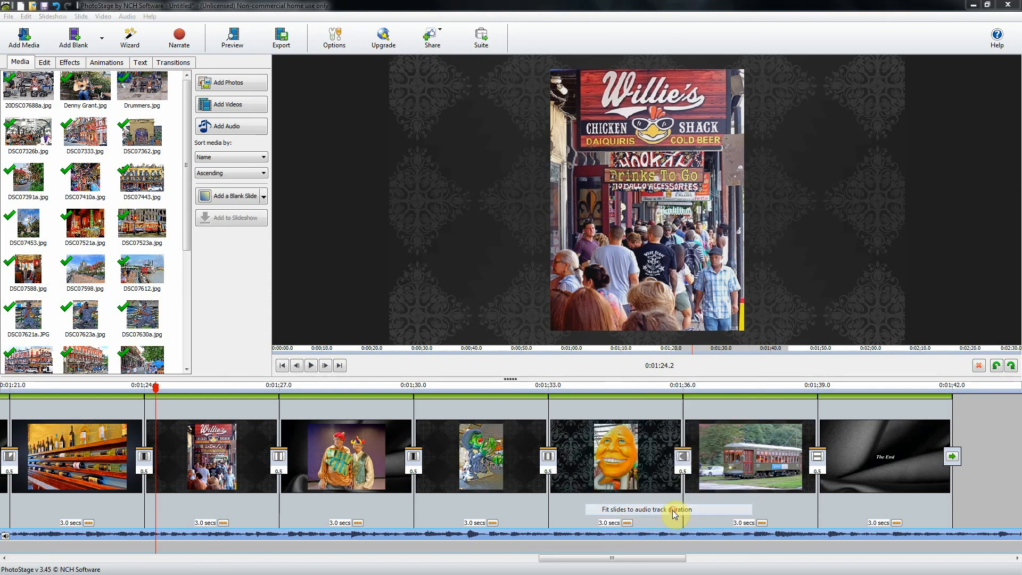
left_click(668, 509)
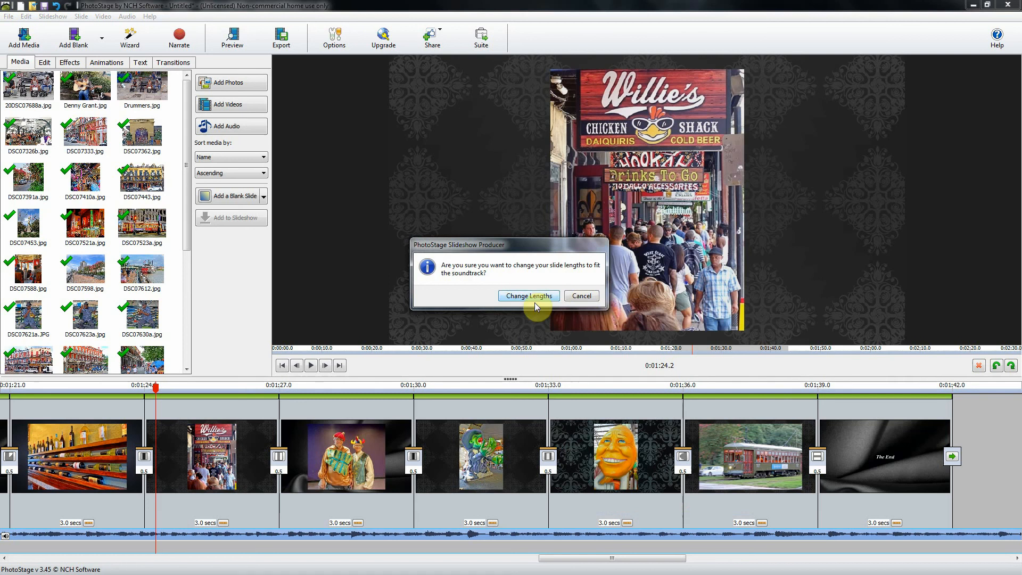
left_click(528, 295)
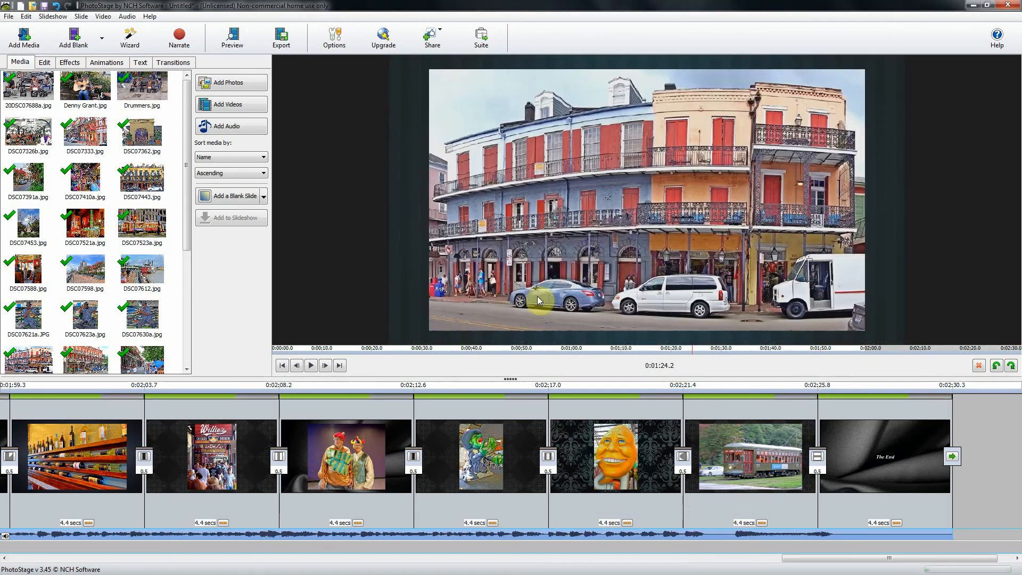
mouse_move(610, 522)
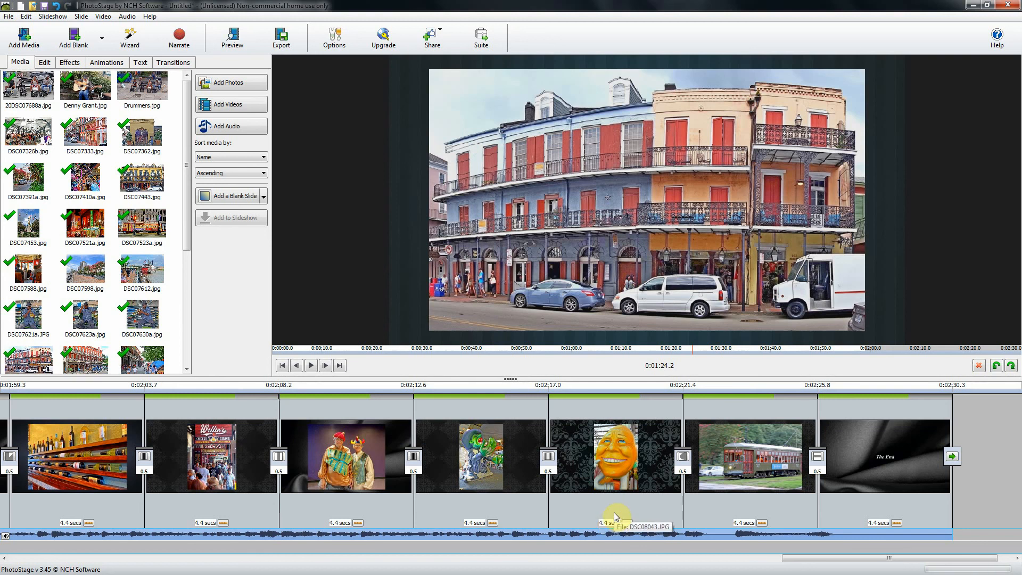
mouse_move(612, 512)
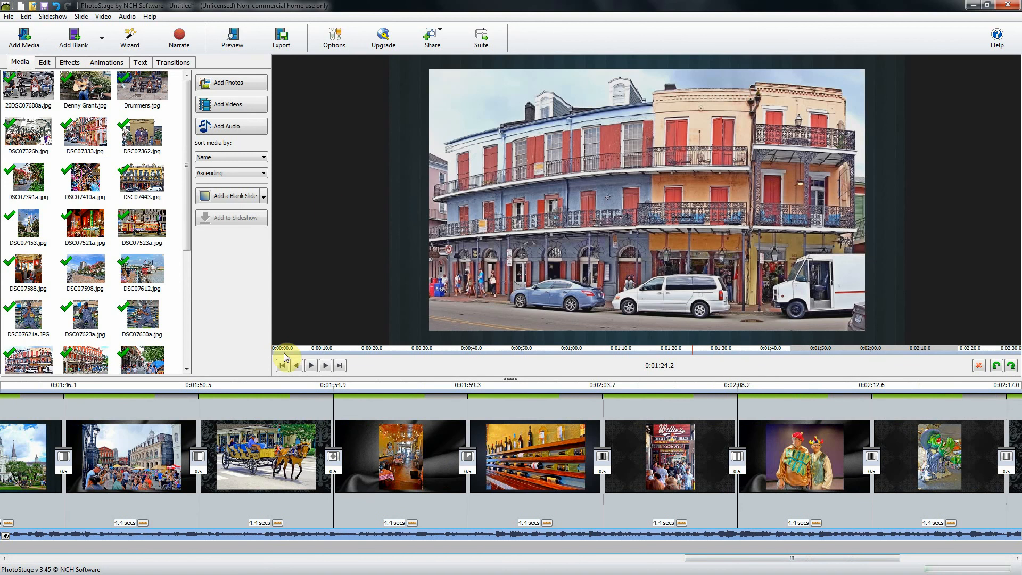
mouse_move(282, 365)
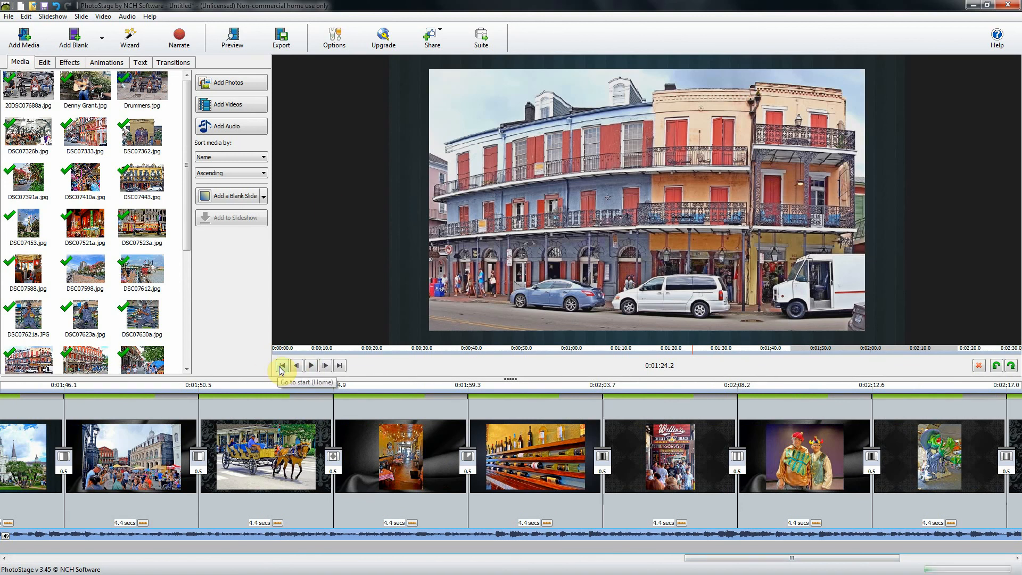
Preview the slideshow from the New Orleans 2017 title, pausing about 15 seconds in
left_click(282, 365)
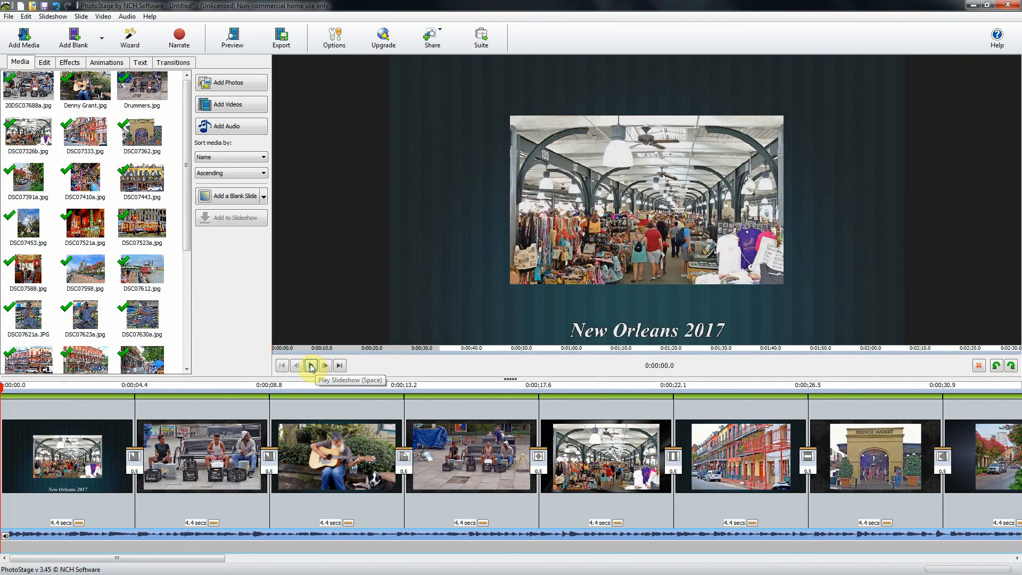
left_click(311, 365)
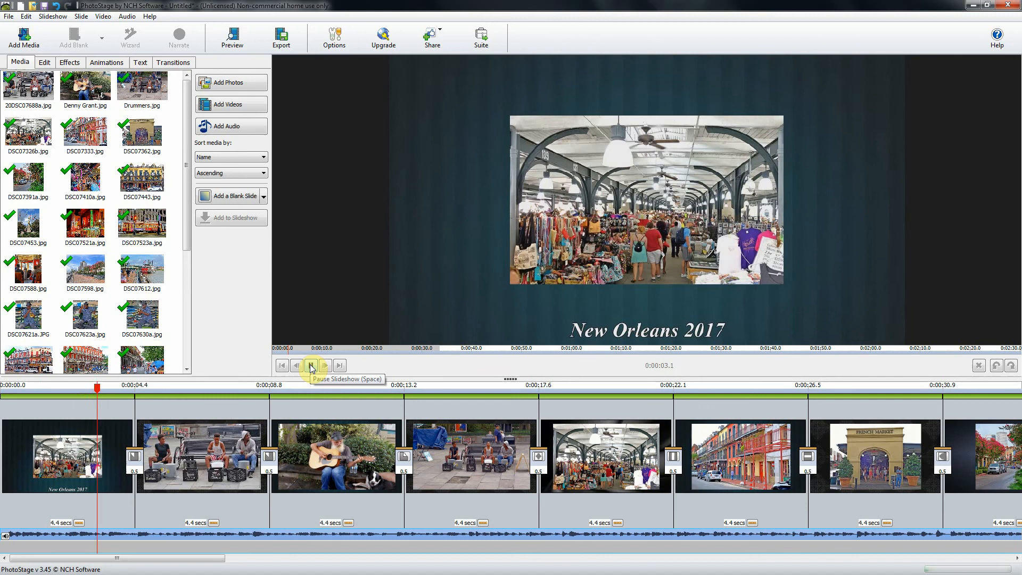
left_click(310, 365)
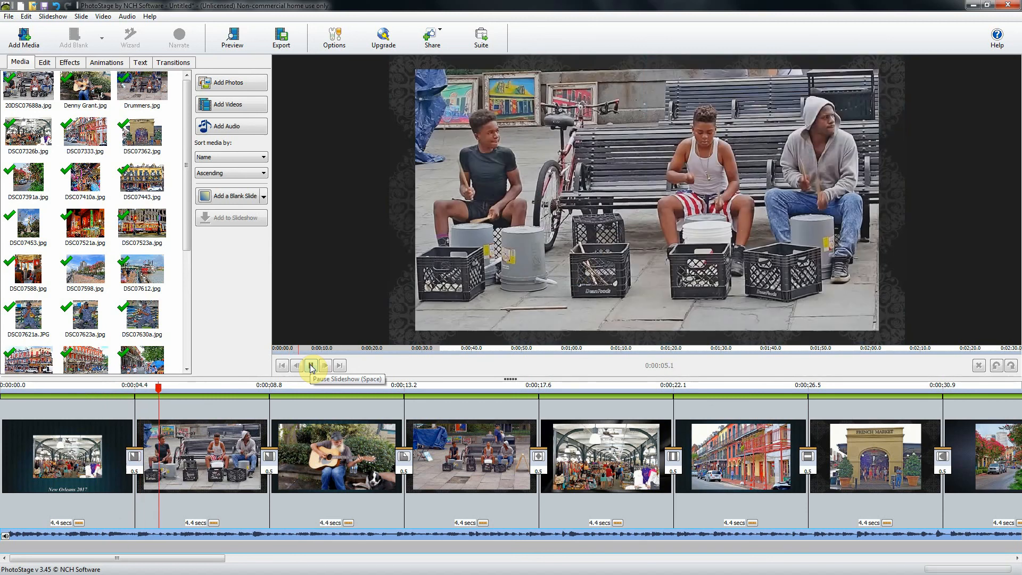
left_click(311, 365)
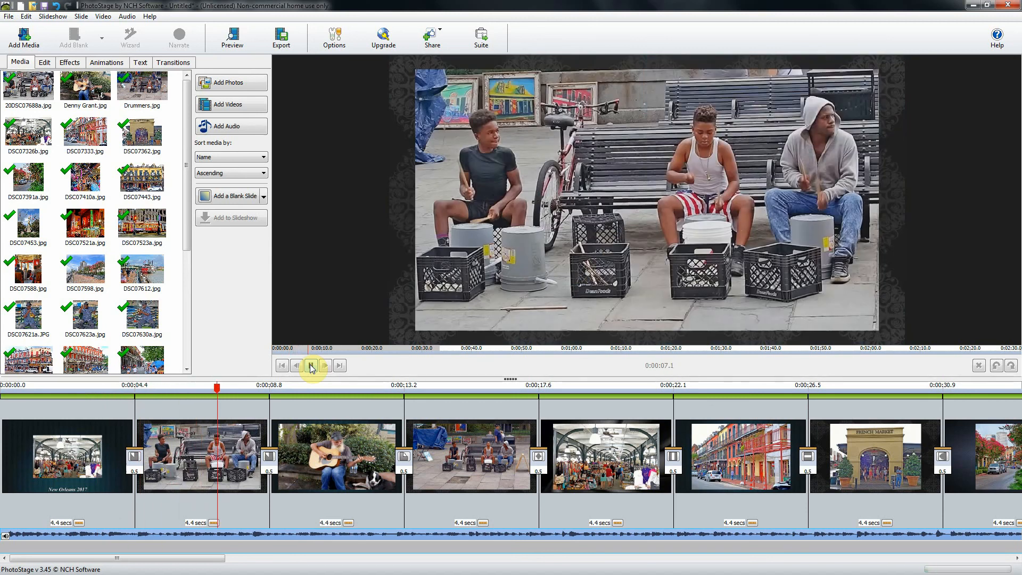
left_click(311, 365)
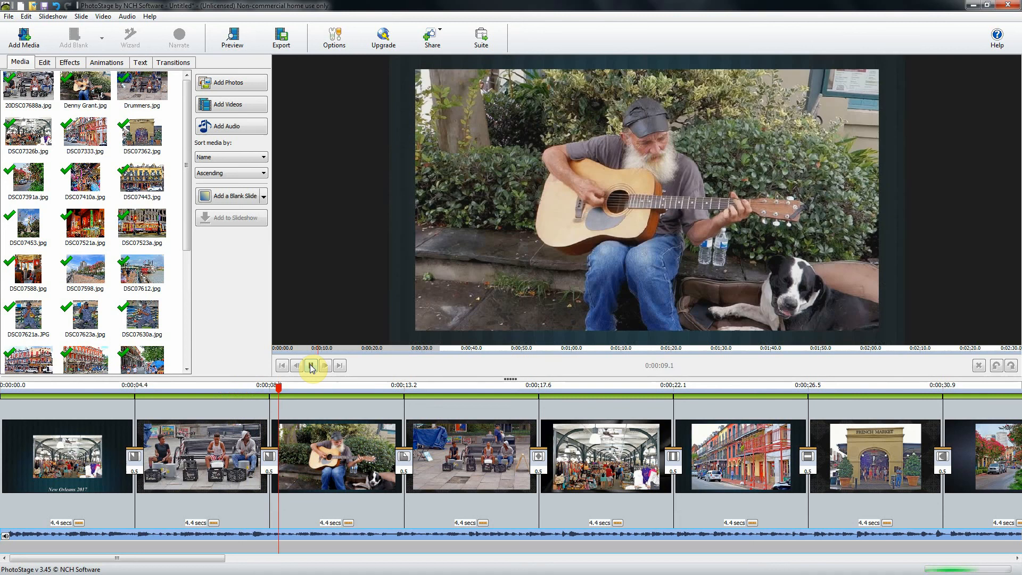
left_click(310, 365)
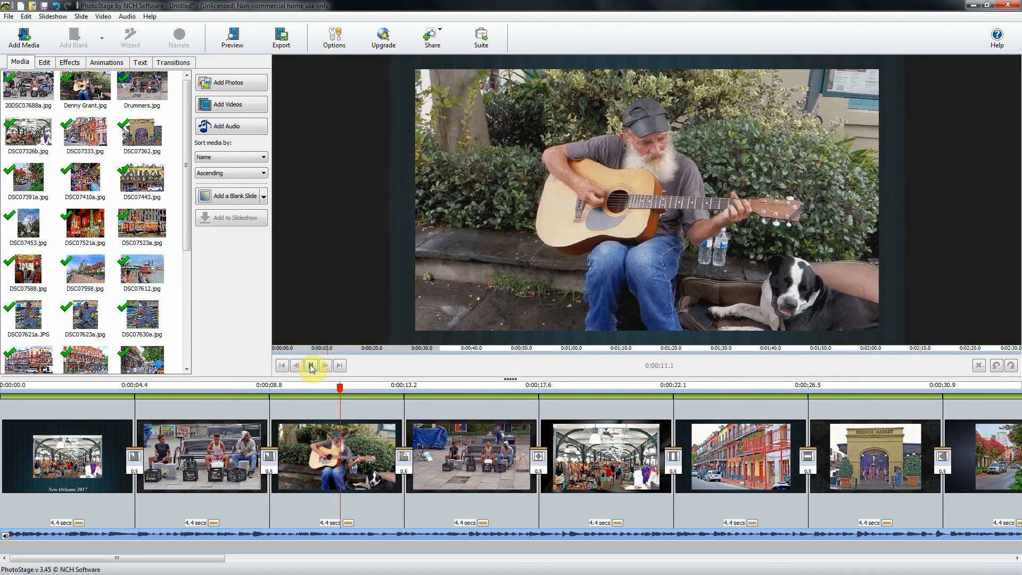
left_click(311, 365)
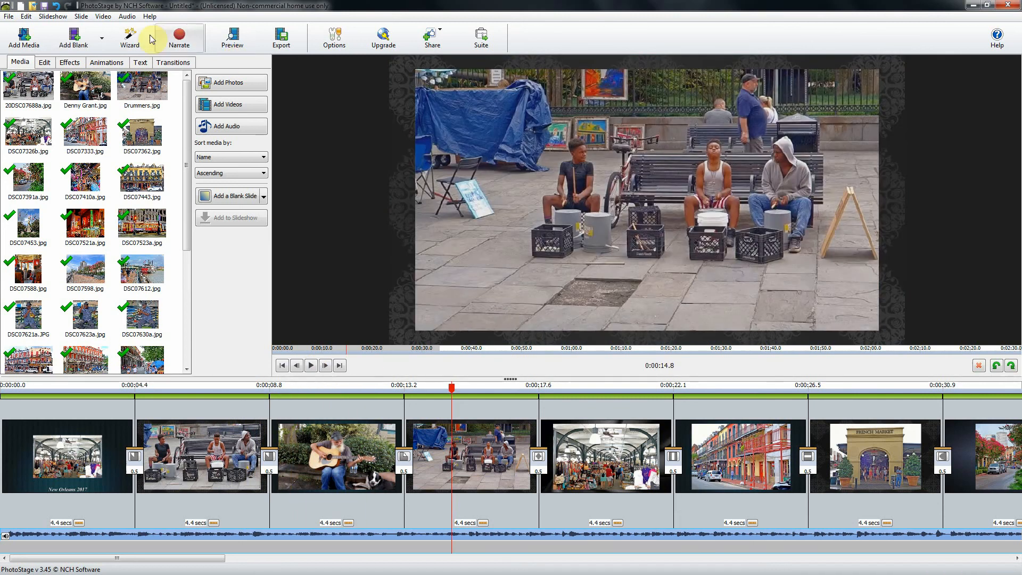
mouse_move(53, 17)
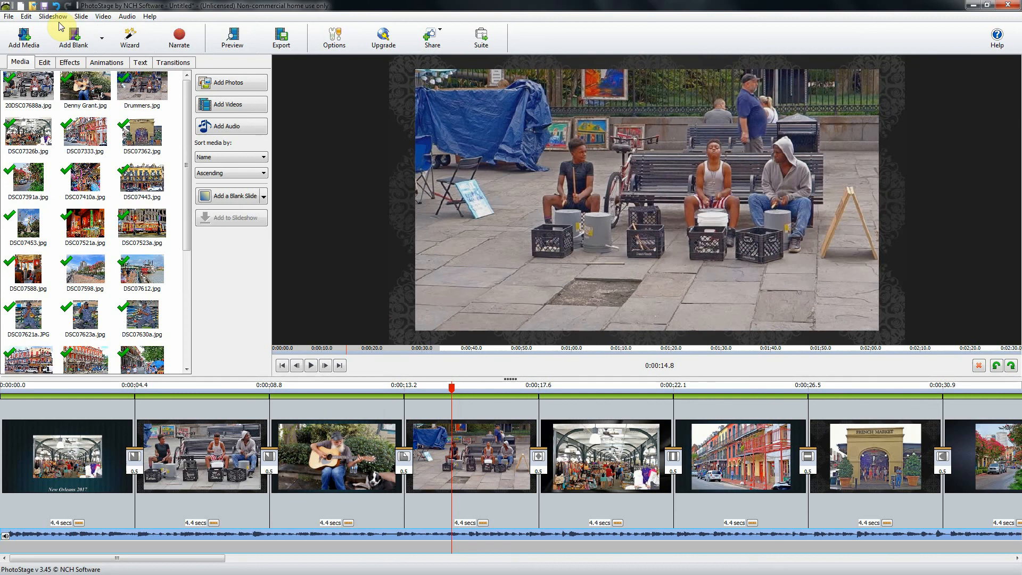
Choose Export Slideshow from the File menu to open Video Output Setup
left_click(8, 17)
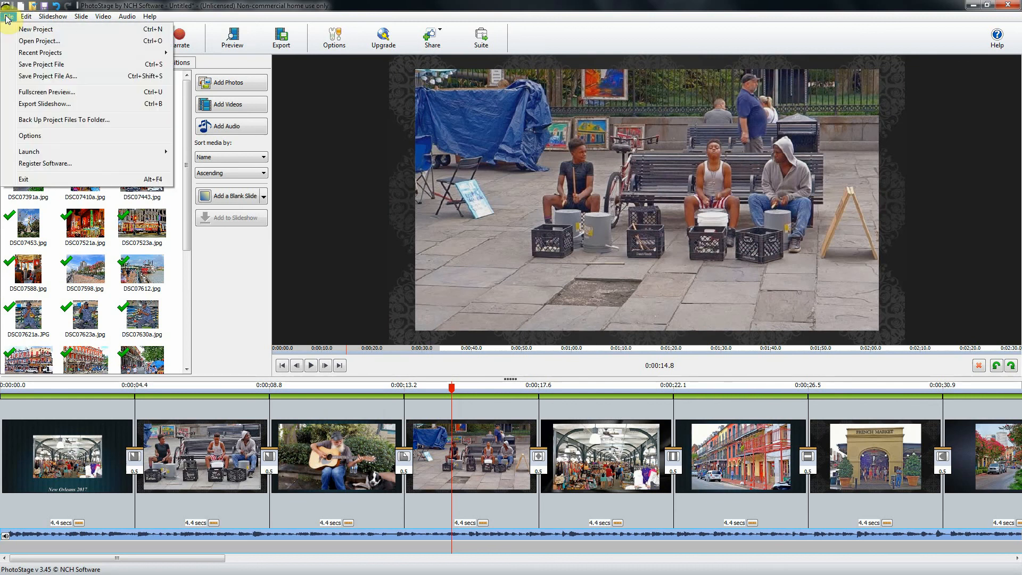
mouse_move(44, 103)
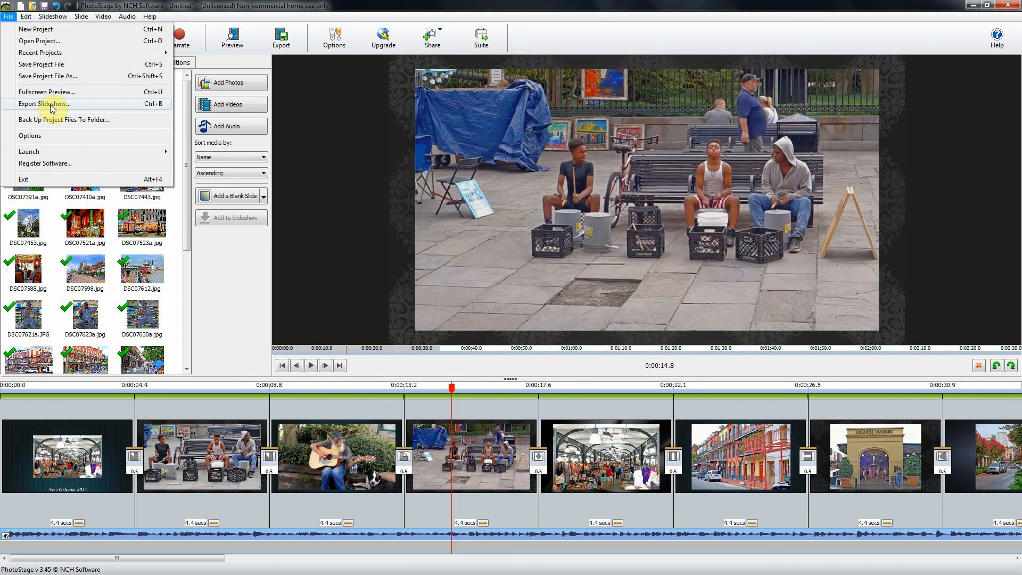
left_click(45, 103)
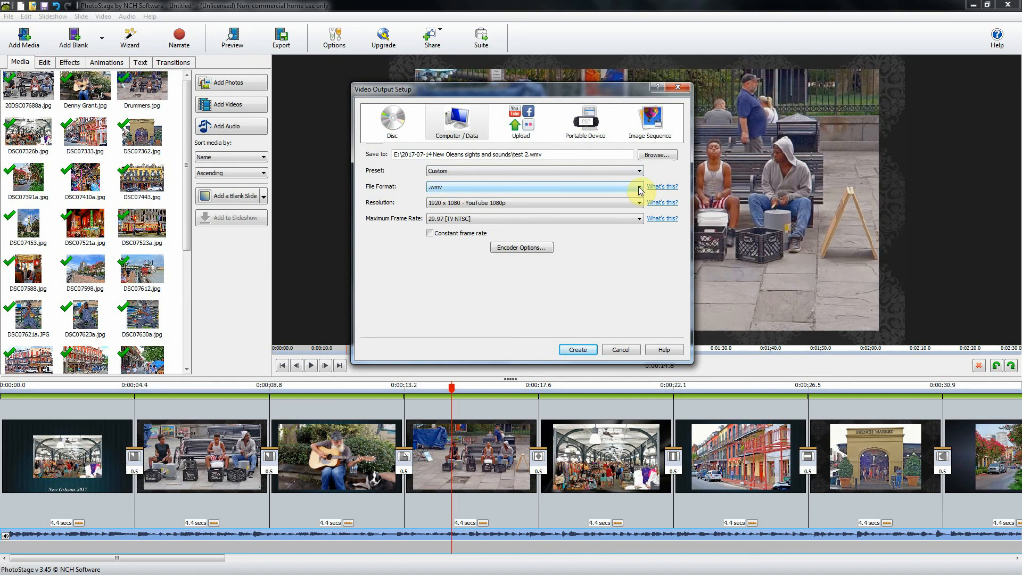
Keep .wmv as the file format and open the resolution list (320x240 to 1920x1080)
left_click(638, 186)
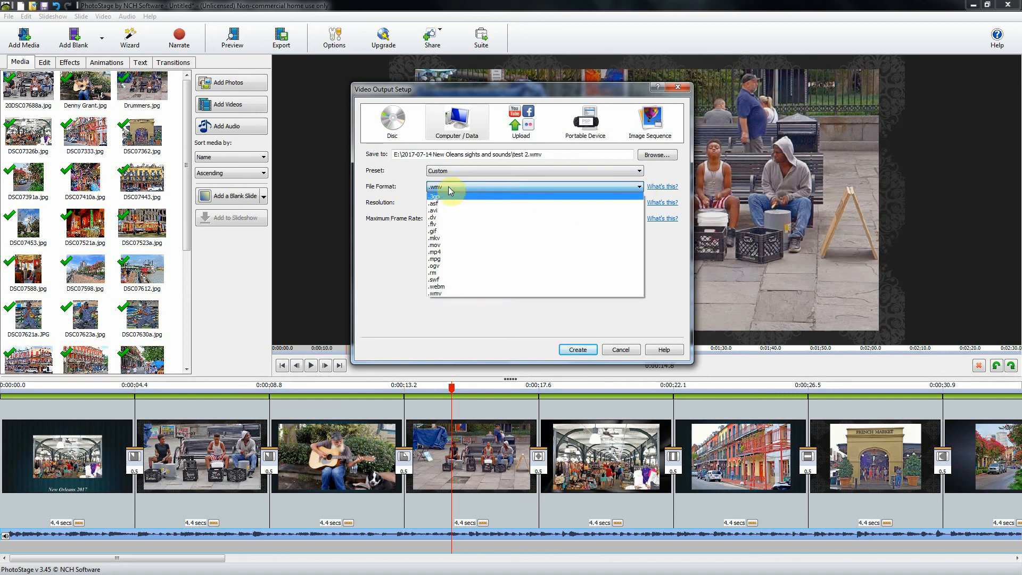
mouse_move(450, 293)
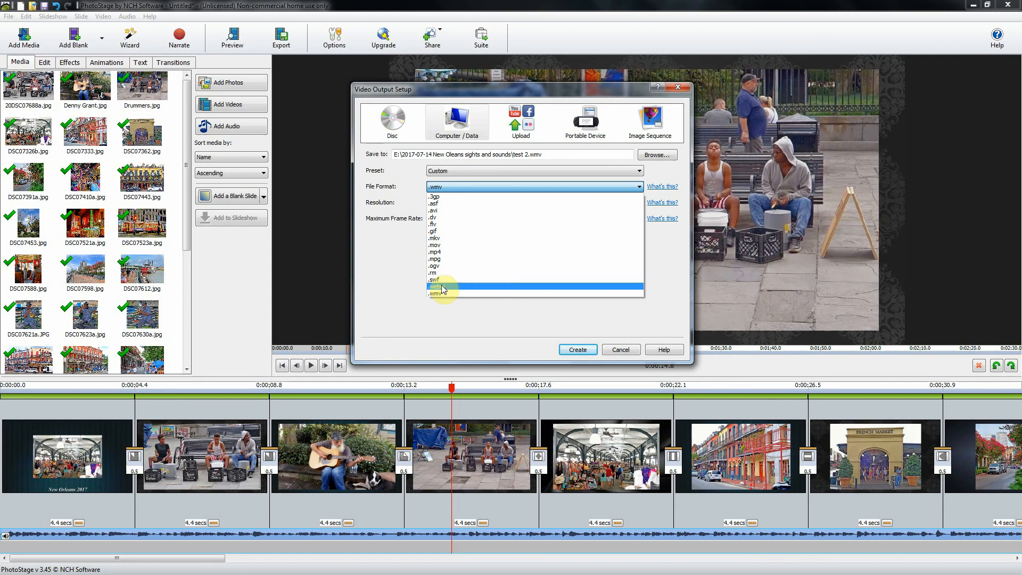
mouse_move(443, 293)
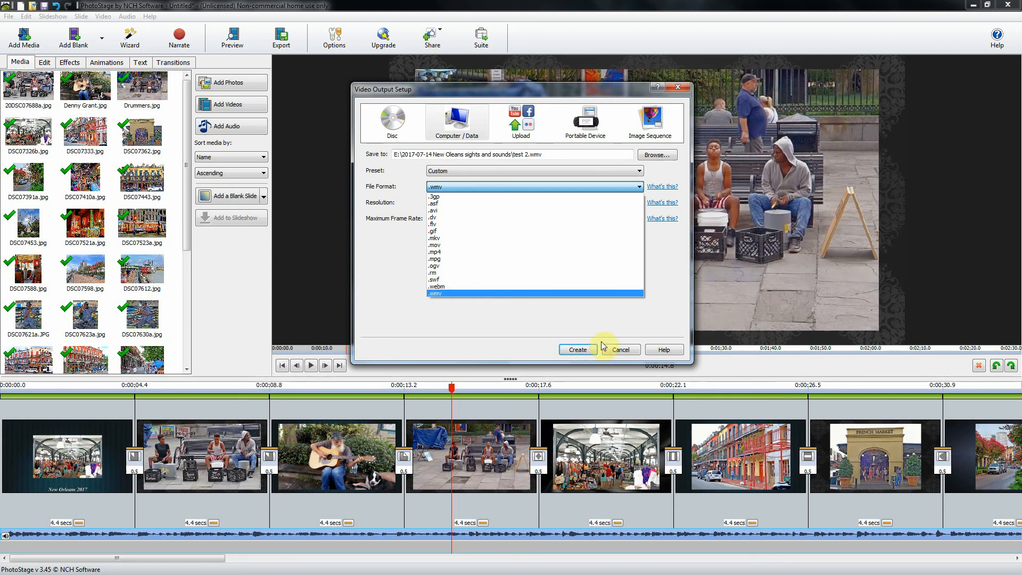
mouse_move(576, 349)
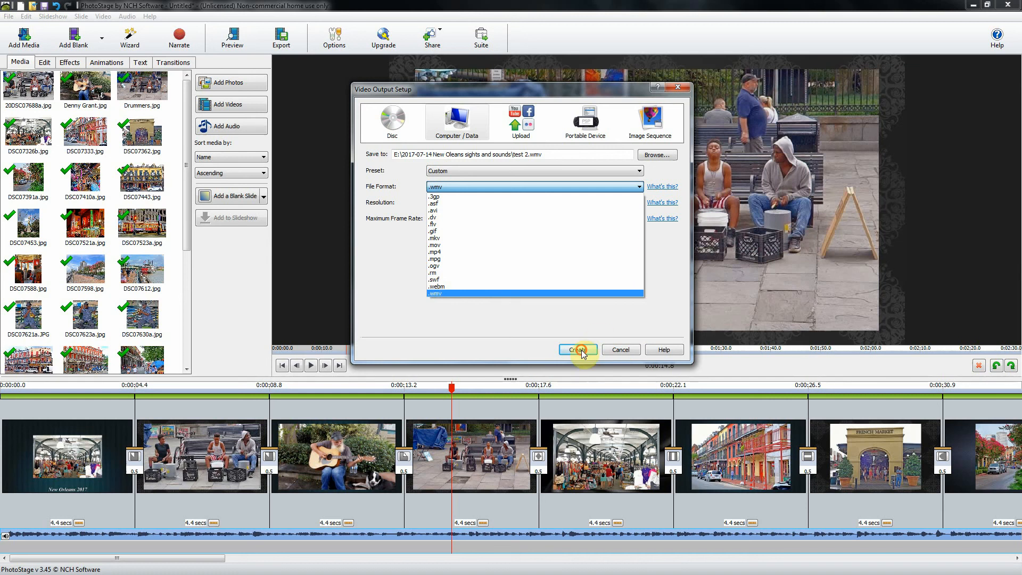
left_click(434, 294)
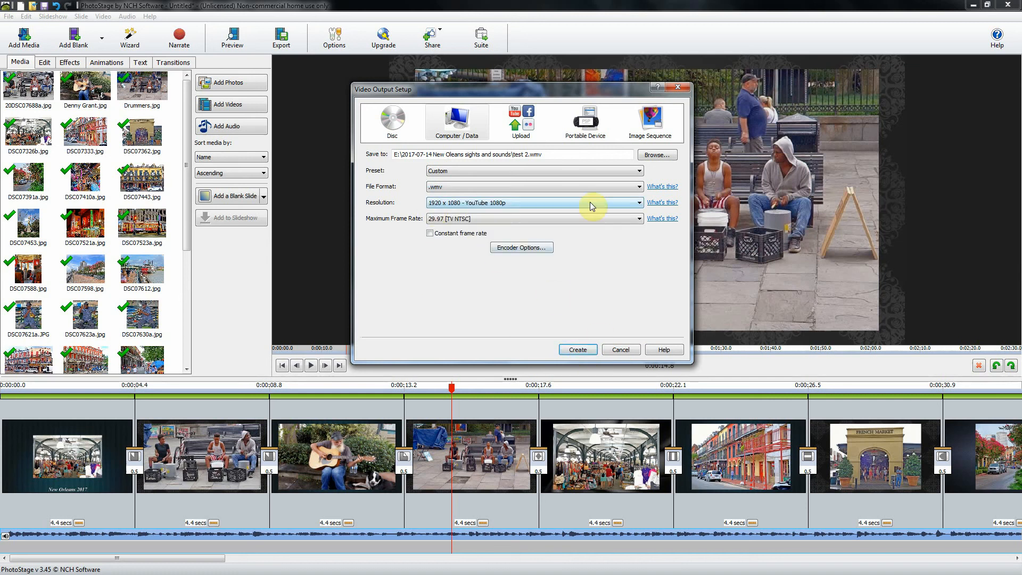
mouse_move(642, 206)
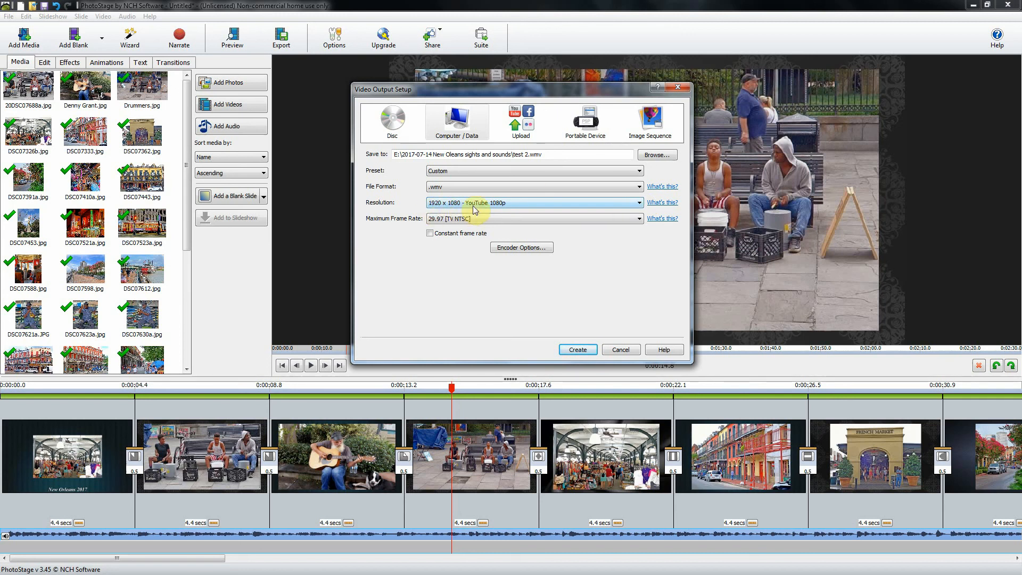
left_click(638, 203)
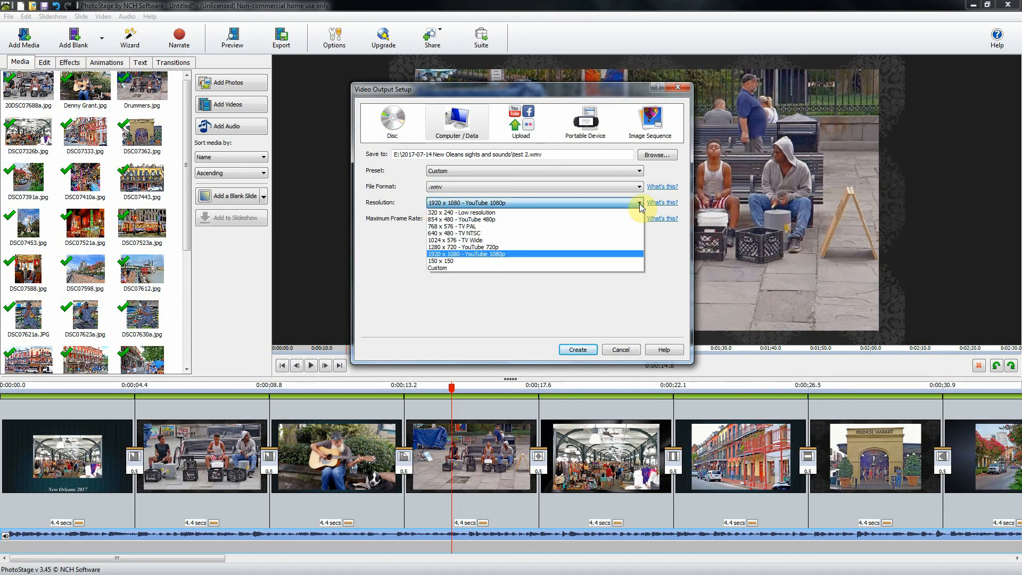
mouse_move(454, 259)
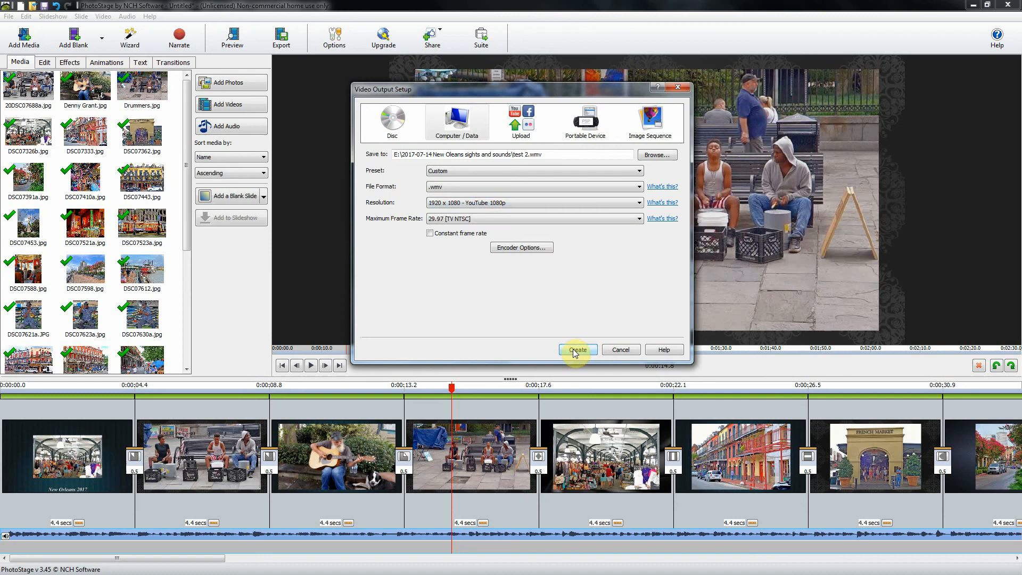
mouse_move(457, 225)
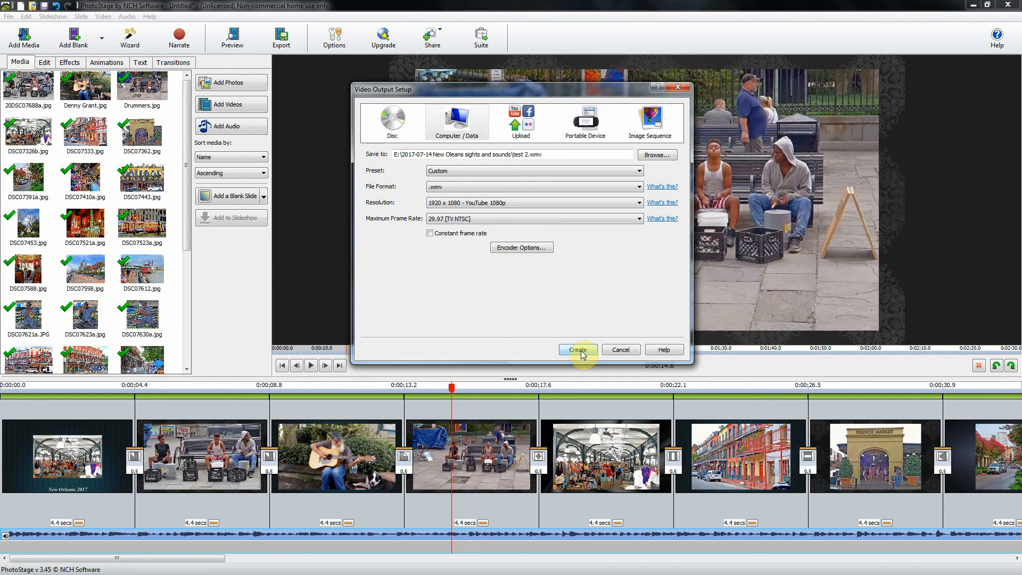
Create the movie test 2.wmv, then open its containing folder from the success notice
left_click(576, 349)
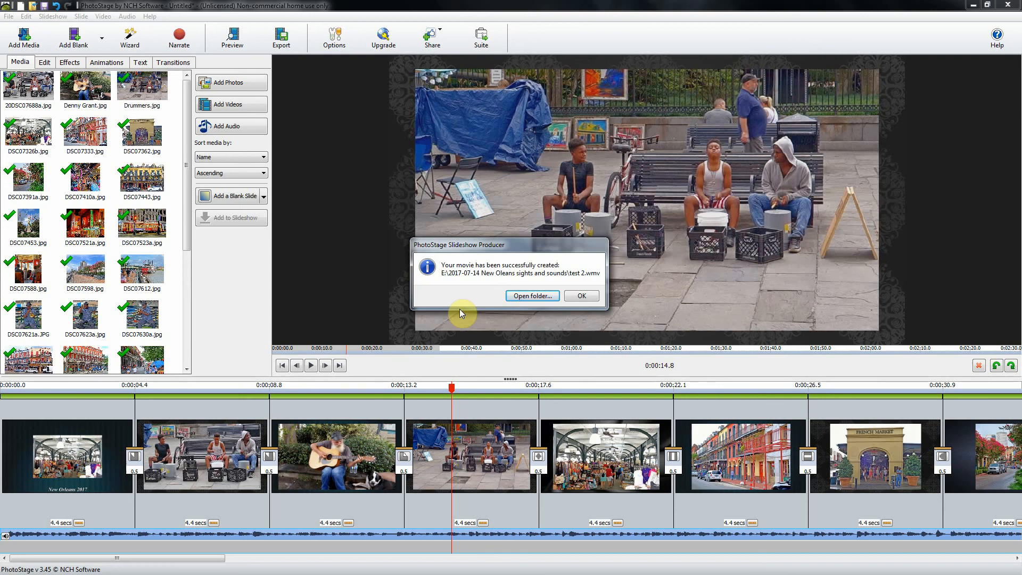
mouse_move(554, 269)
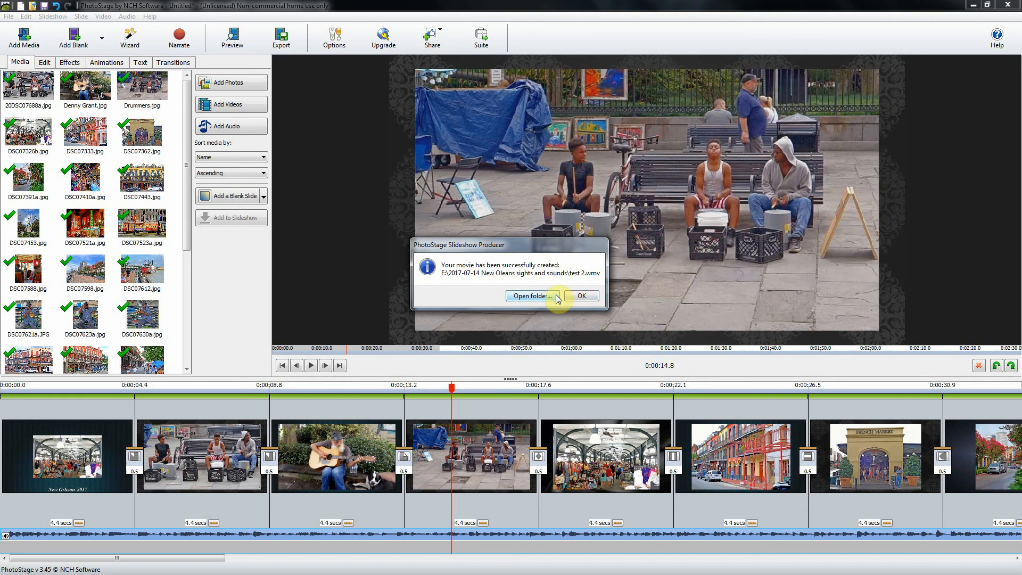
left_click(581, 296)
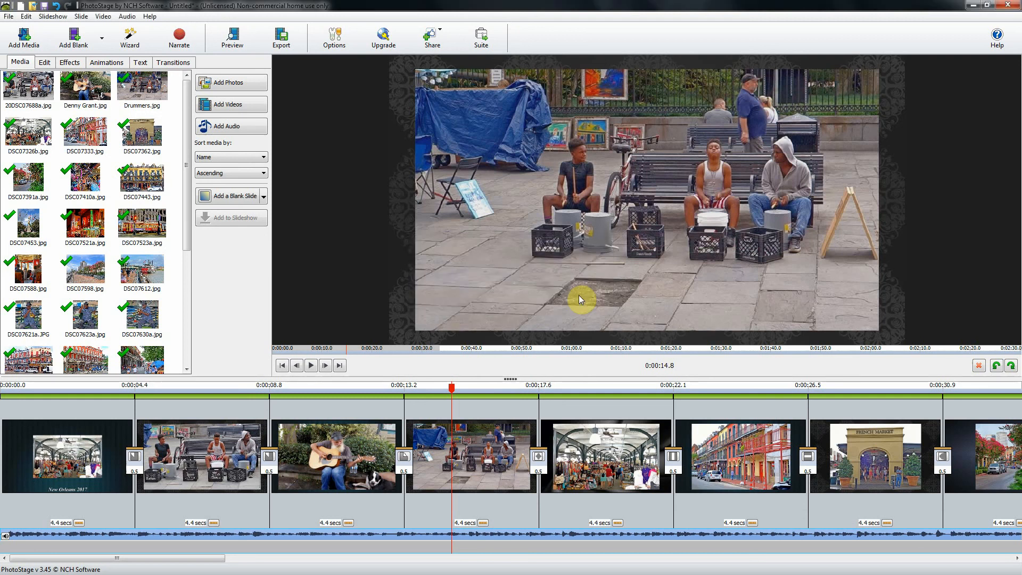
mouse_move(584, 298)
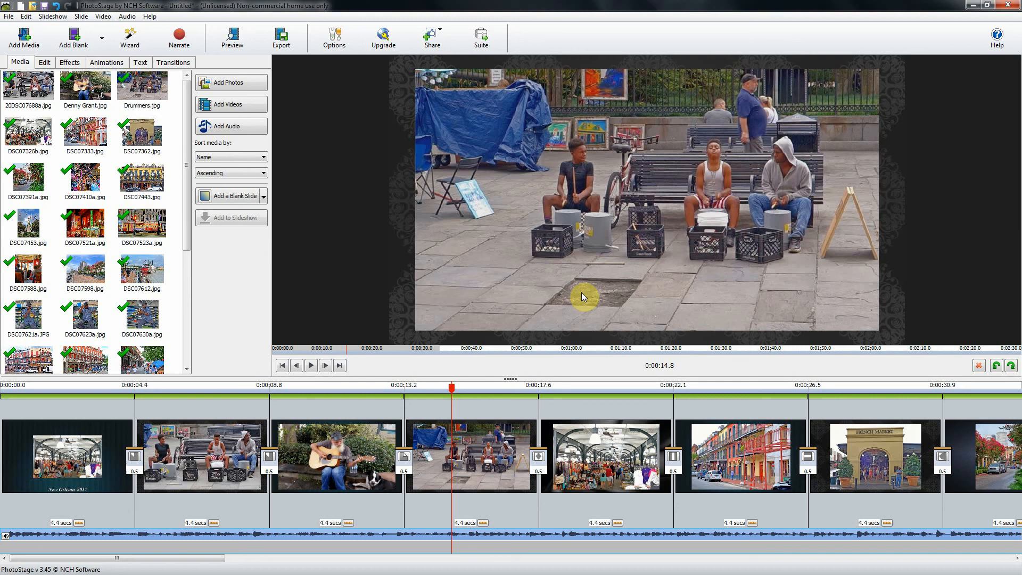
mouse_move(335, 211)
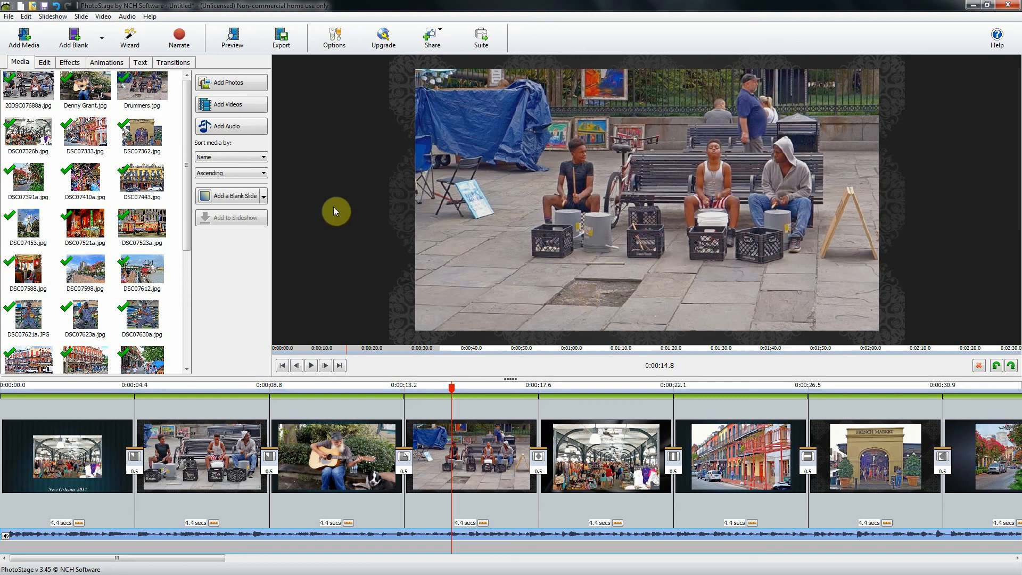